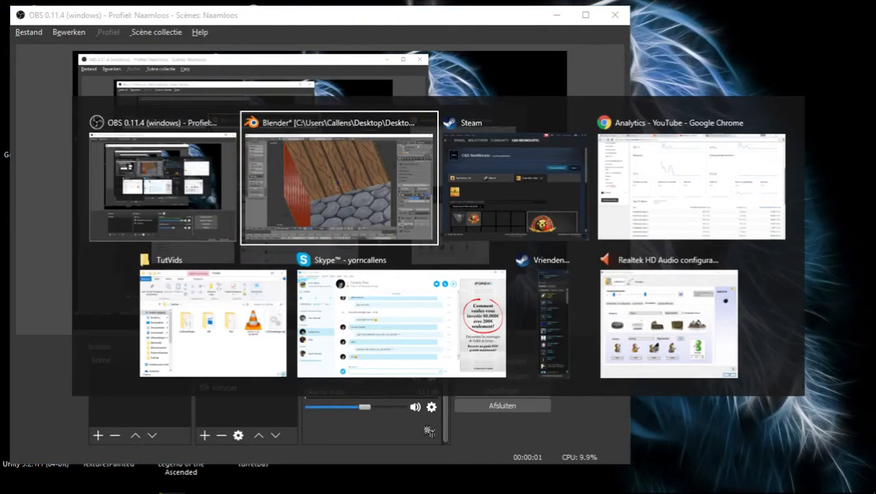
Clear the cube's painted texture and snap the 3D cursor back to the scene centre.
{"action": "left_click", "coordinate": [339, 178]}
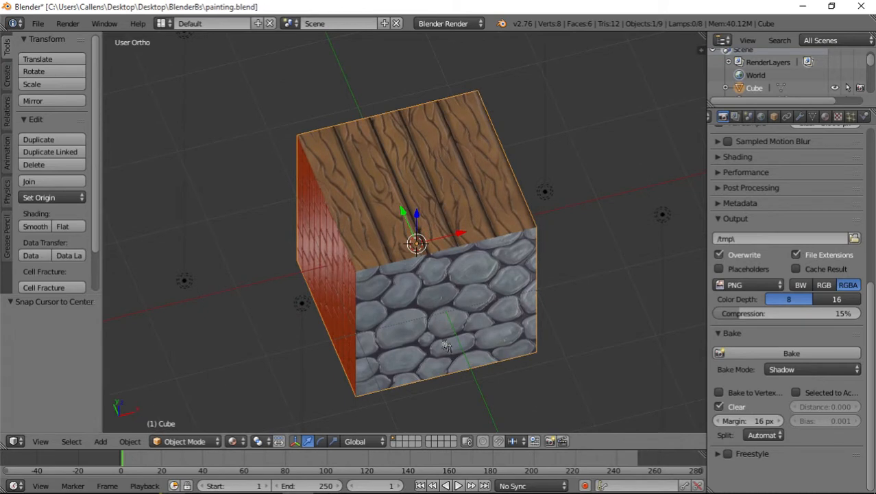
{"action": "mouse_move", "coordinate": [403, 296]}
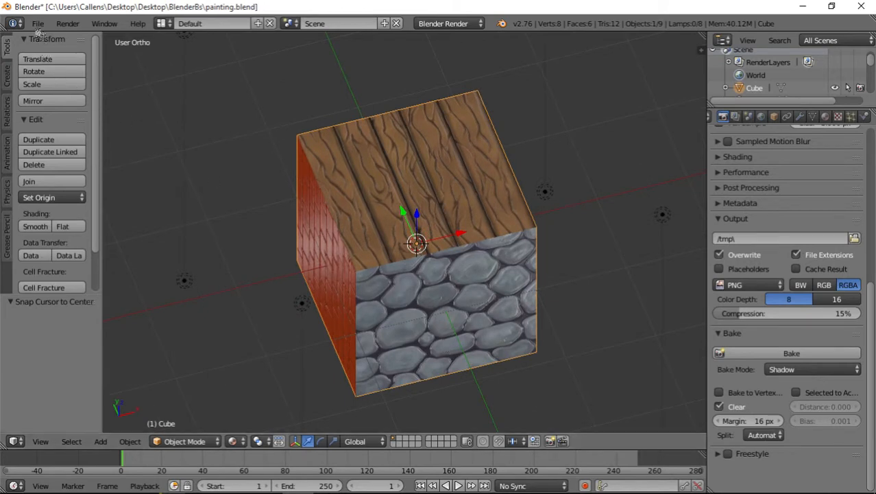
{"action": "left_click", "coordinate": [37, 23]}
{"action": "type", "text": "c"}
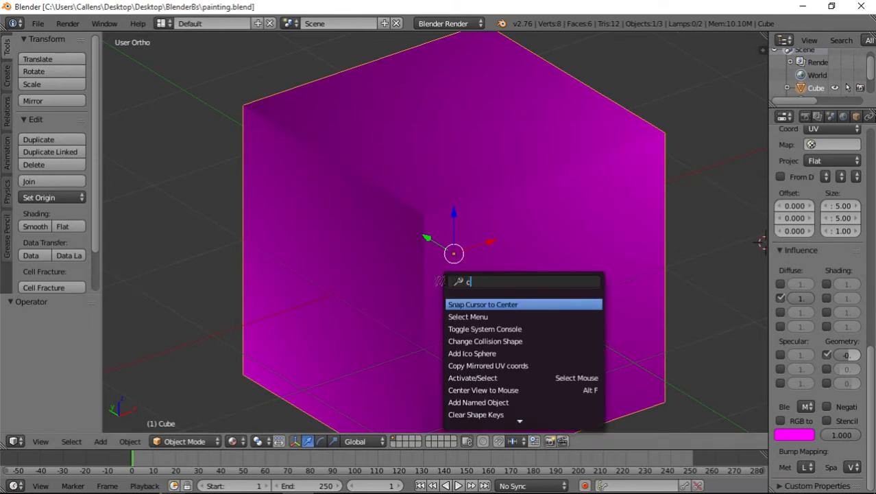
{"action": "left_click", "coordinate": [483, 304]}
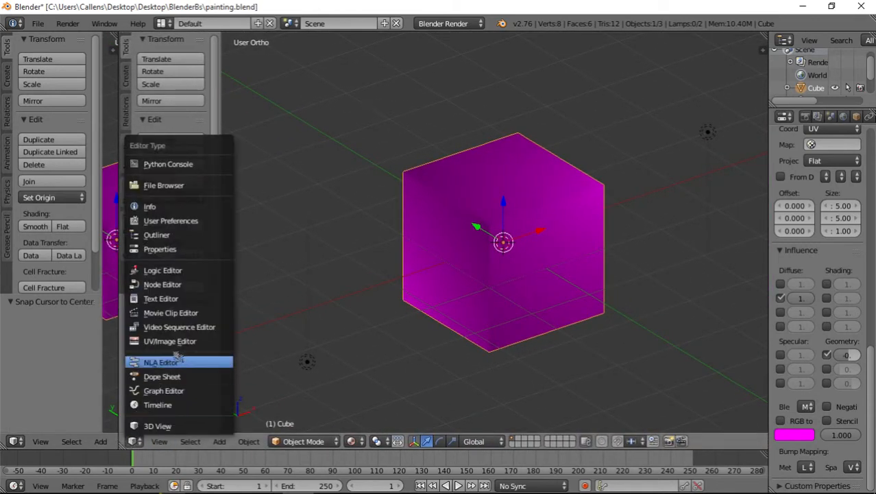
{"action": "mouse_move", "coordinate": [169, 340]}
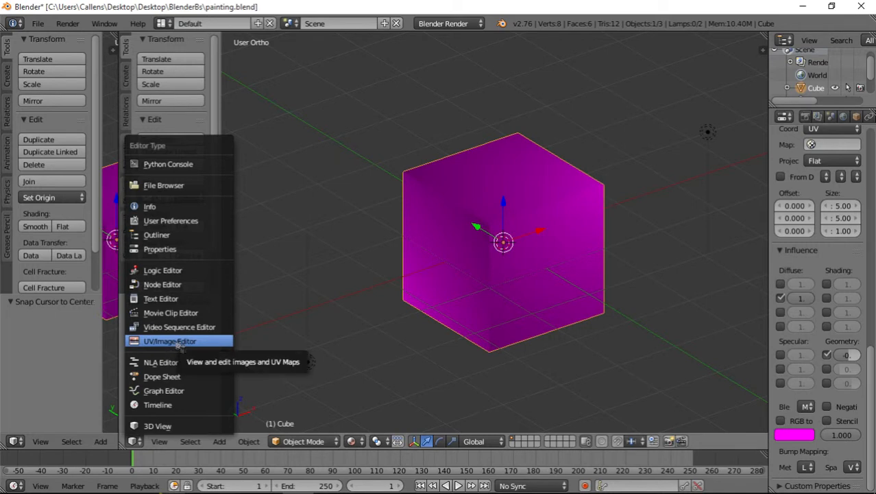
Turn the main area into an image editor and create a blank 1024×1024 image named Roof.
{"action": "left_click", "coordinate": [169, 340]}
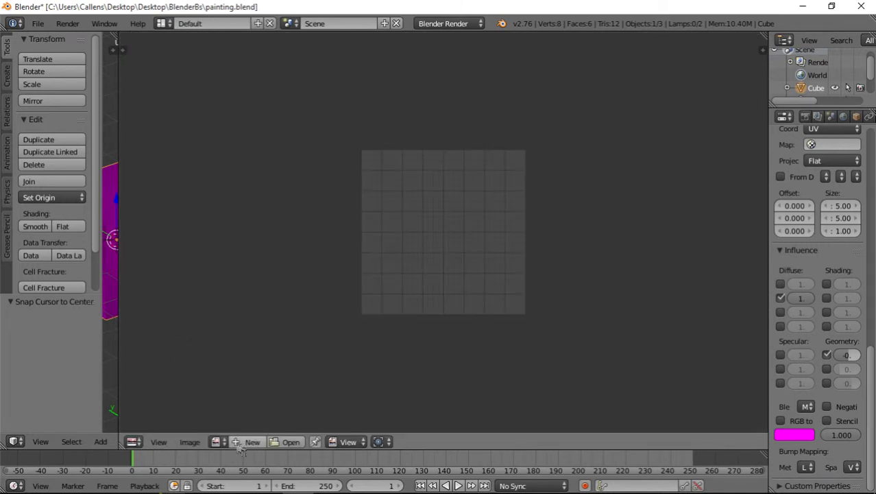
{"action": "left_click", "coordinate": [253, 441]}
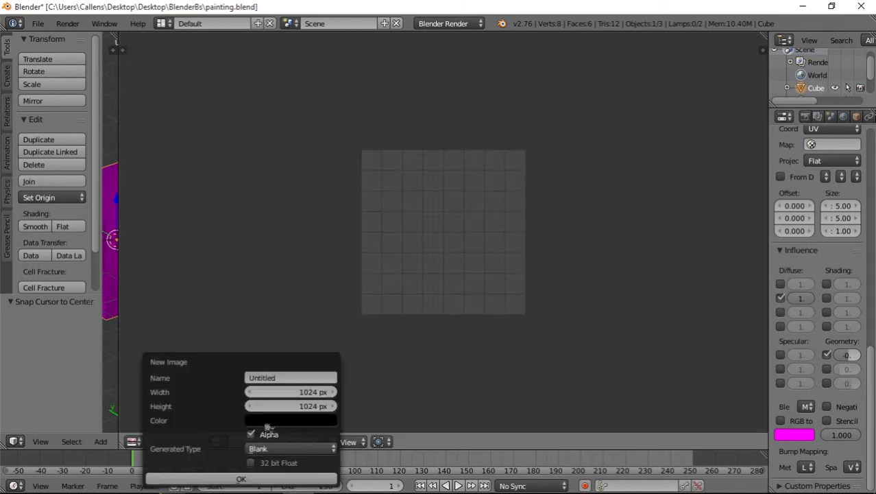
{"action": "left_click", "coordinate": [291, 377]}
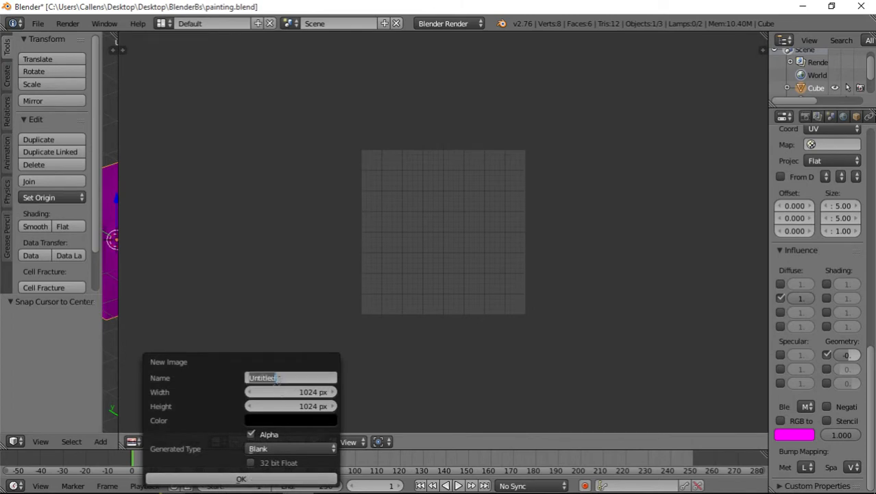
{"action": "type", "text": "Roof"}
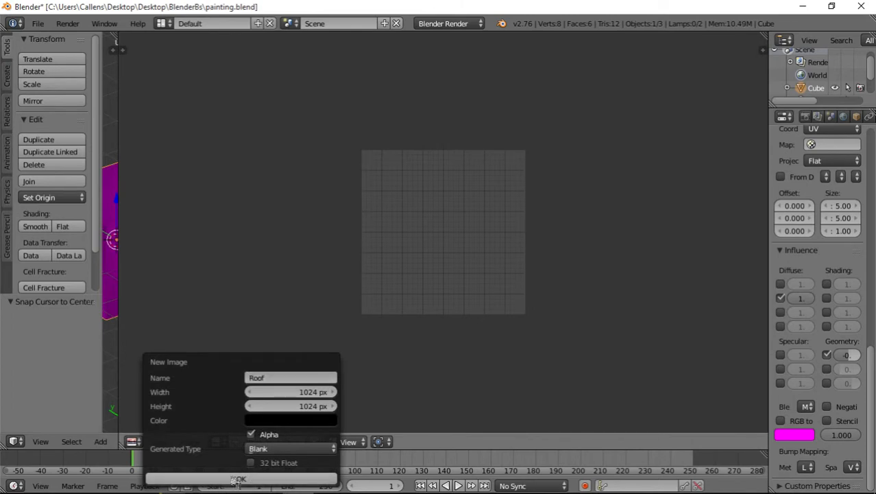
{"action": "left_click", "coordinate": [239, 478]}
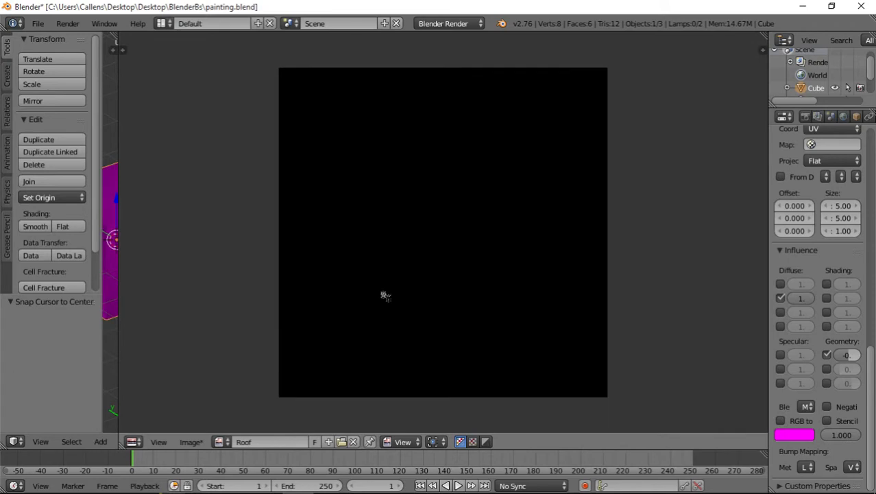
{"action": "mouse_move", "coordinate": [129, 103]}
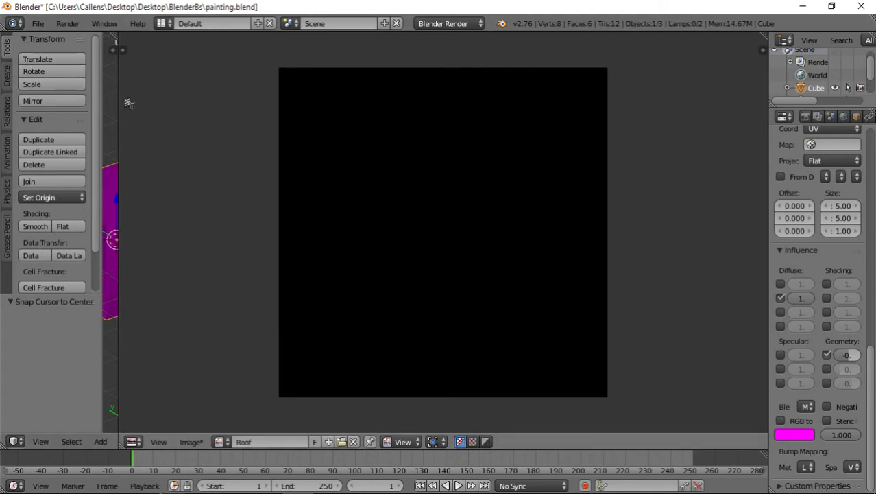
{"action": "mouse_move", "coordinate": [414, 431]}
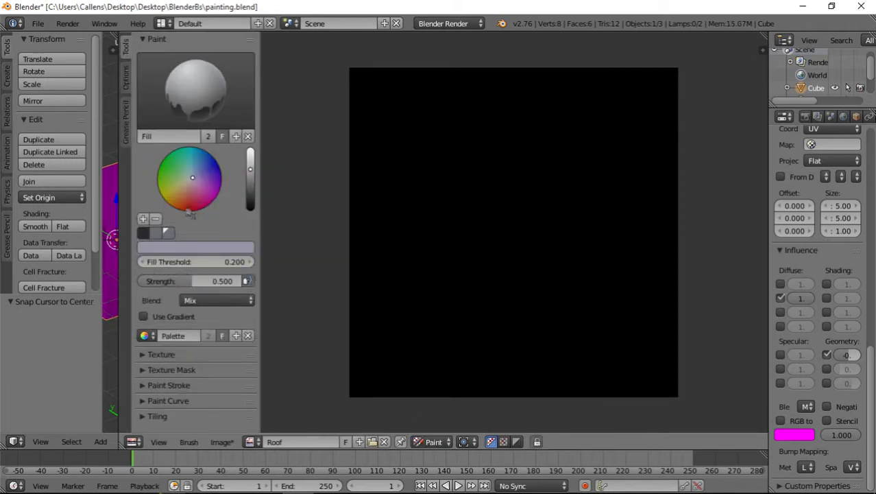
Fill the Roof image with a brown base colour and set the stroke method to Line.
{"action": "left_click", "coordinate": [181, 202]}
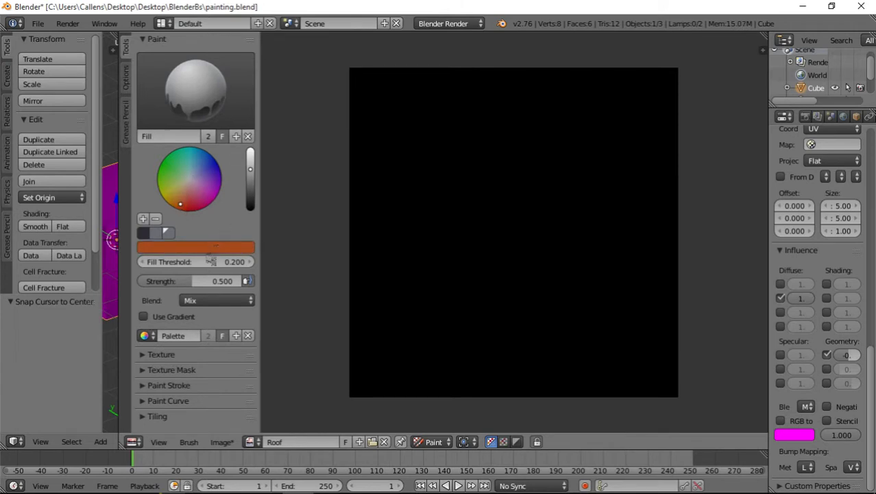
{"action": "left_click", "coordinate": [543, 240]}
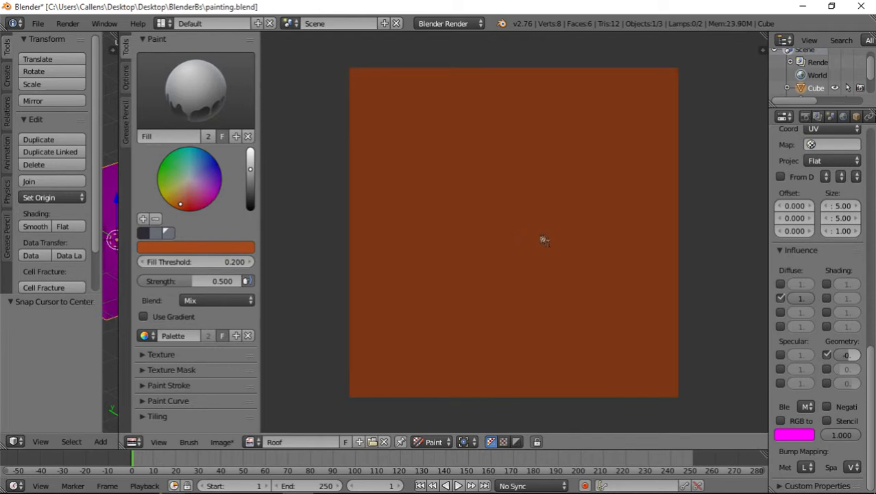
{"action": "mouse_move", "coordinate": [546, 126]}
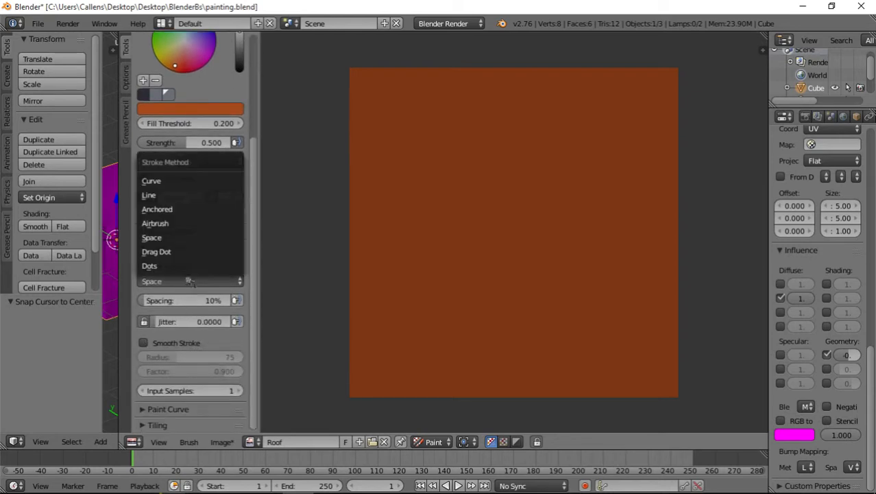
{"action": "left_click", "coordinate": [149, 195]}
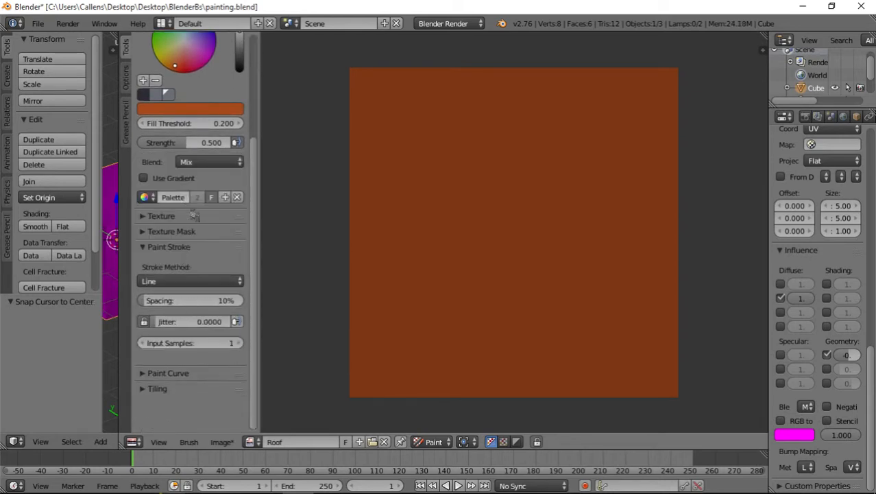
{"action": "left_click", "coordinate": [156, 388]}
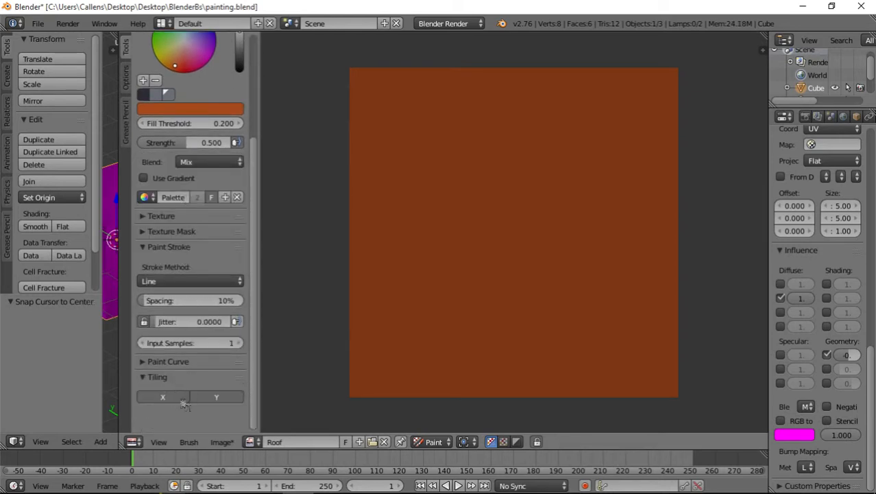
{"action": "mouse_move", "coordinate": [473, 163]}
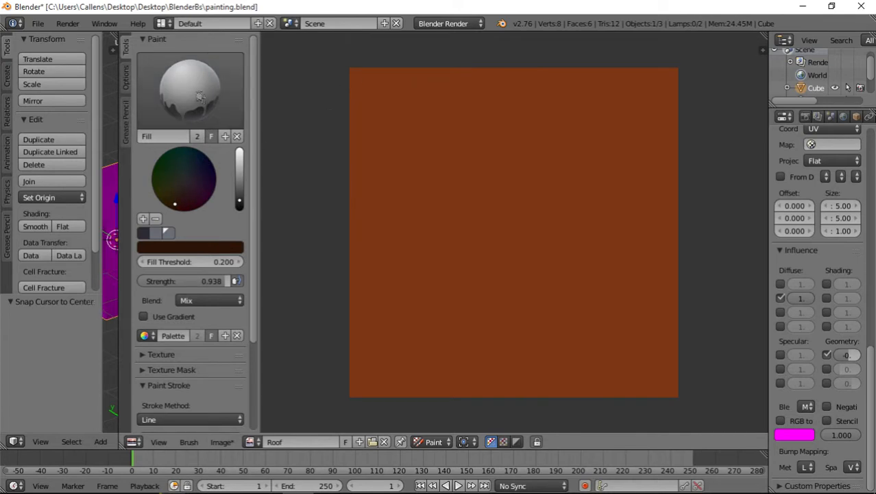
Switch to the TexDraw brush with an 8 px radius and strength about 0.93.
{"action": "left_click", "coordinate": [191, 89]}
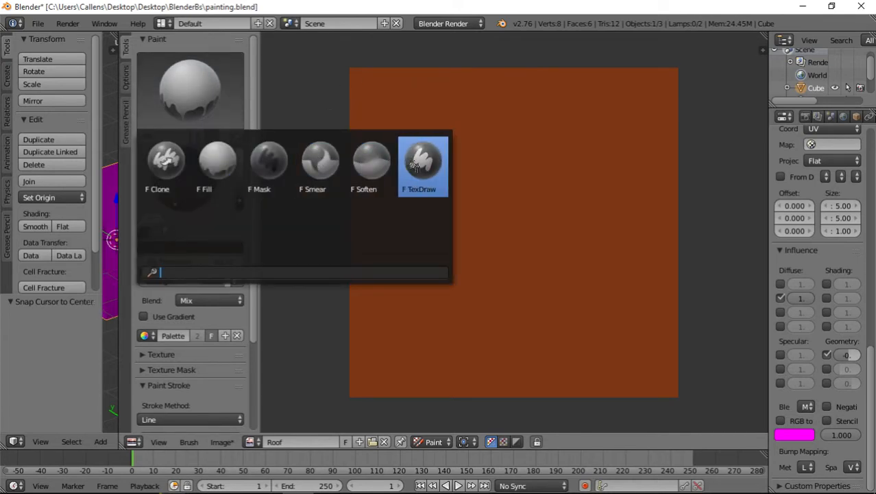
{"action": "left_click", "coordinate": [422, 165]}
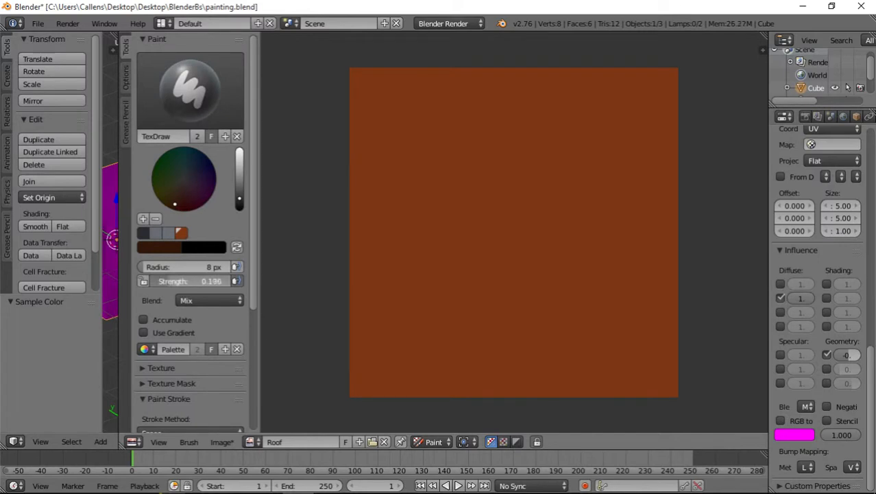
{"action": "left_click_drag", "start_coordinate": [192, 281], "coordinate": [219, 281]}
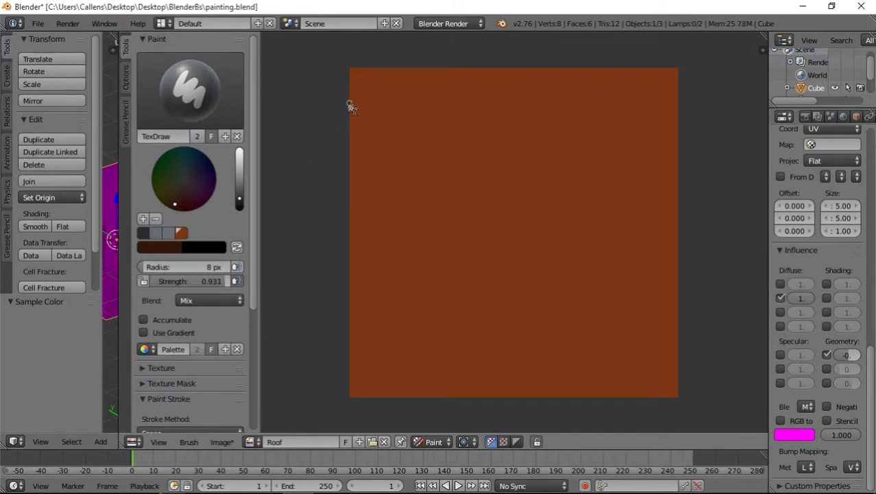
{"action": "mouse_move", "coordinate": [351, 121]}
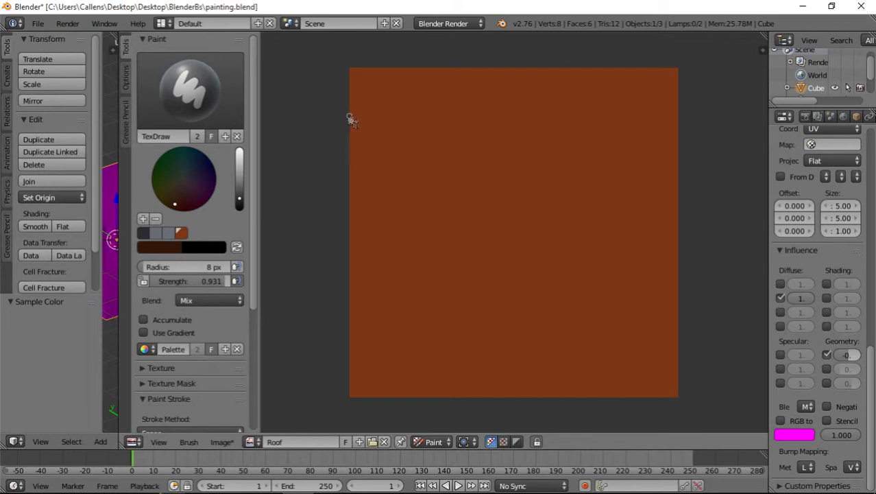
{"action": "mouse_move", "coordinate": [643, 114]}
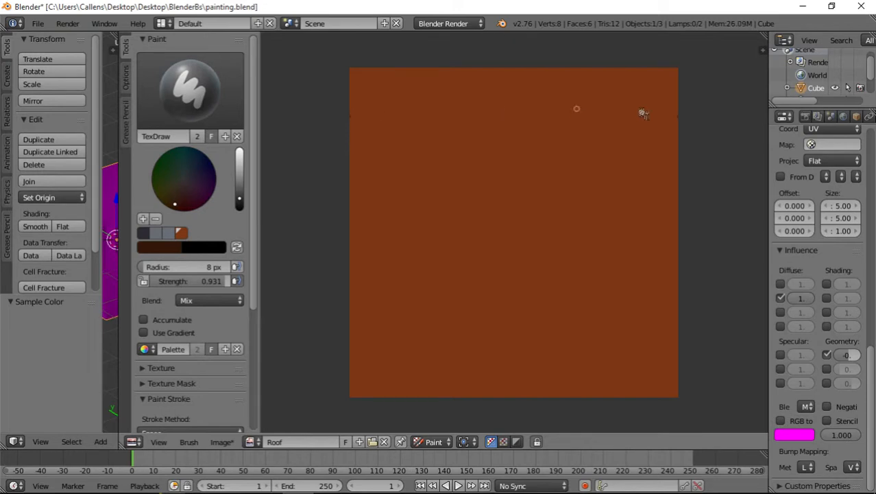
{"action": "mouse_move", "coordinate": [679, 121]}
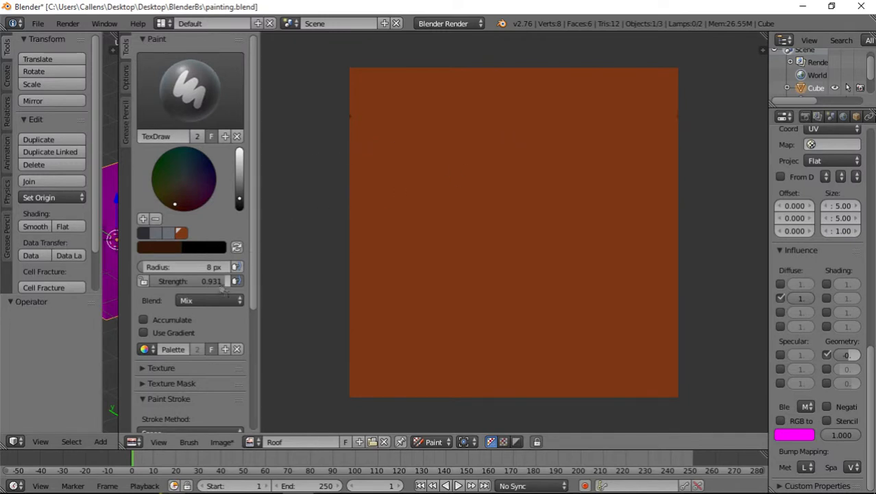
{"action": "scroll", "scroll_direction": "down", "scroll_amount": 3}
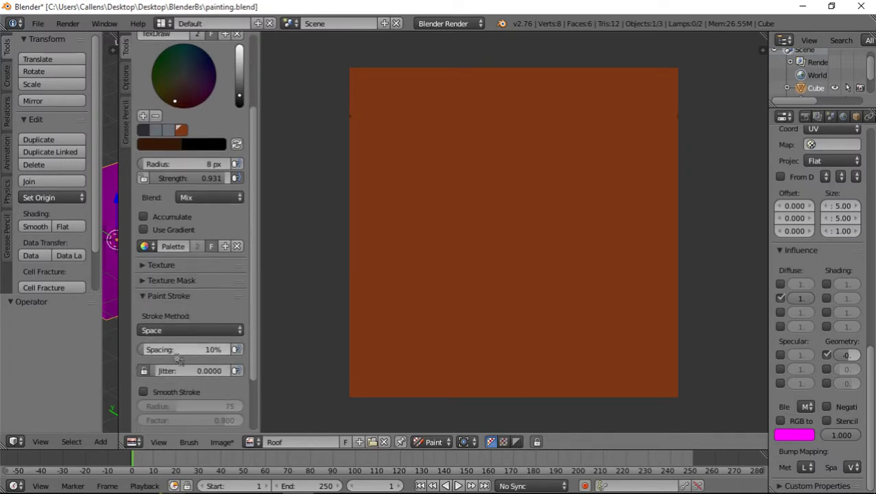
Paint dark horizontal plank lines across the texture using straight Line strokes.
{"action": "left_click", "coordinate": [189, 329]}
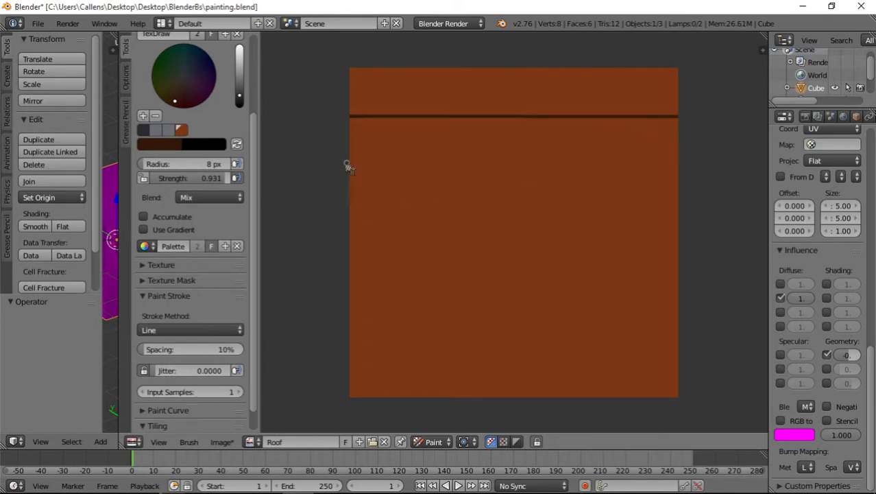
{"action": "mouse_move", "coordinate": [485, 156]}
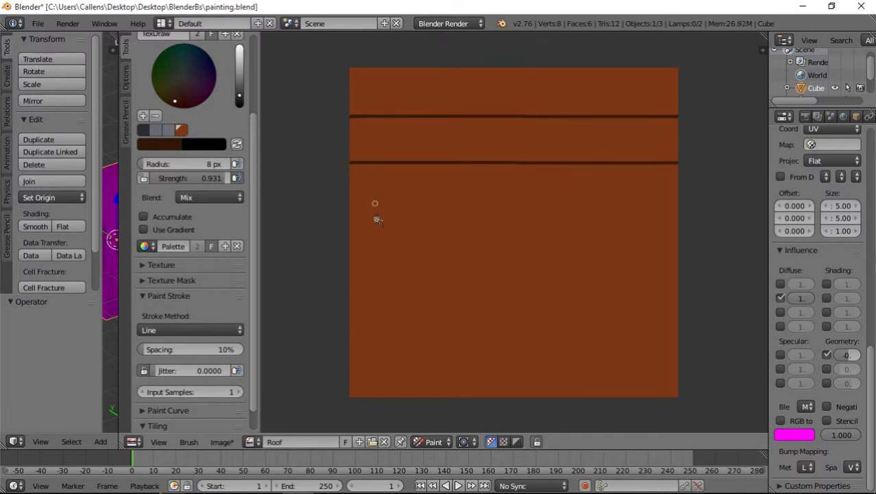
{"action": "mouse_move", "coordinate": [354, 217]}
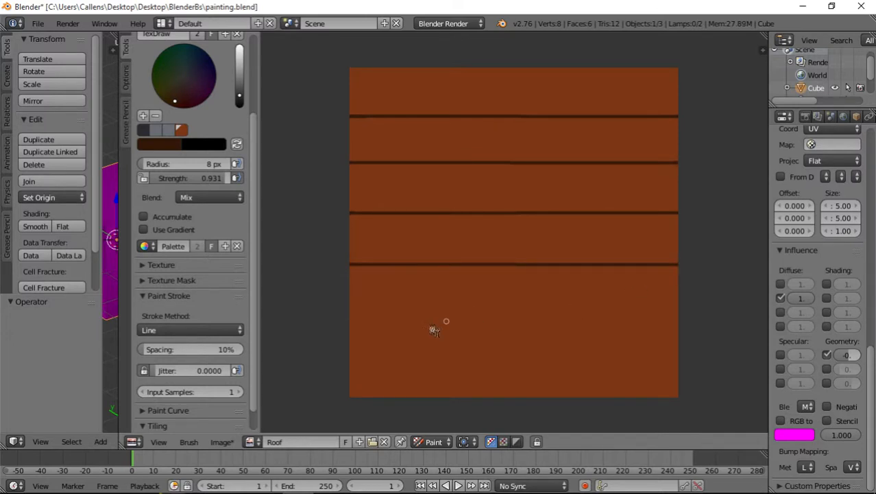
{"action": "mouse_move", "coordinate": [349, 313]}
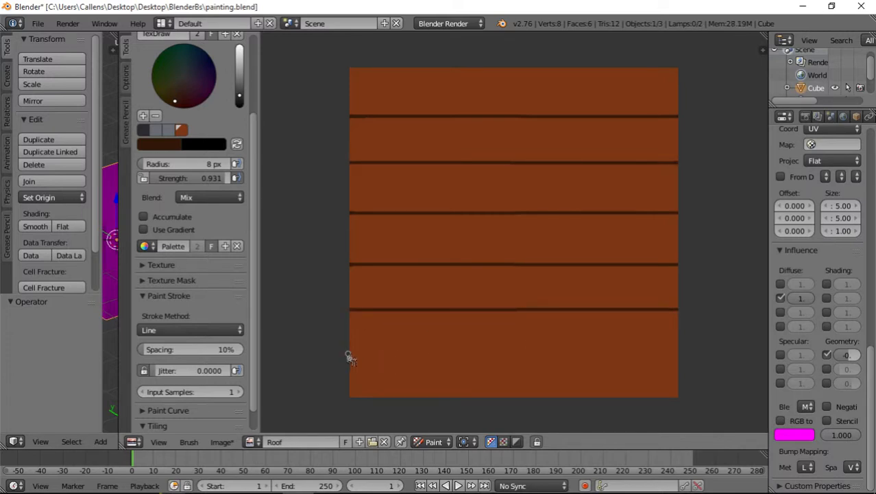
{"action": "left_click_drag", "start_coordinate": [350, 355], "coordinate": [634, 370]}
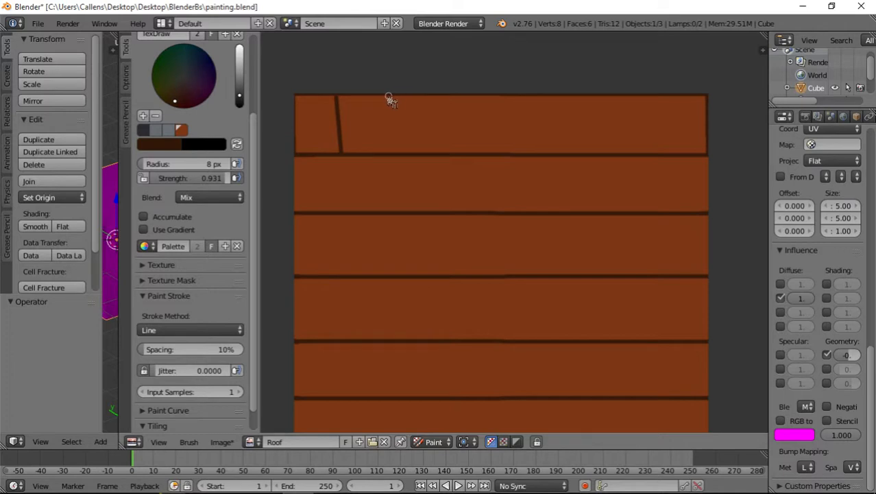
Draw slanted vertical tile dividers across the top plank row.
{"action": "left_click_drag", "start_coordinate": [390, 96], "coordinate": [392, 151]}
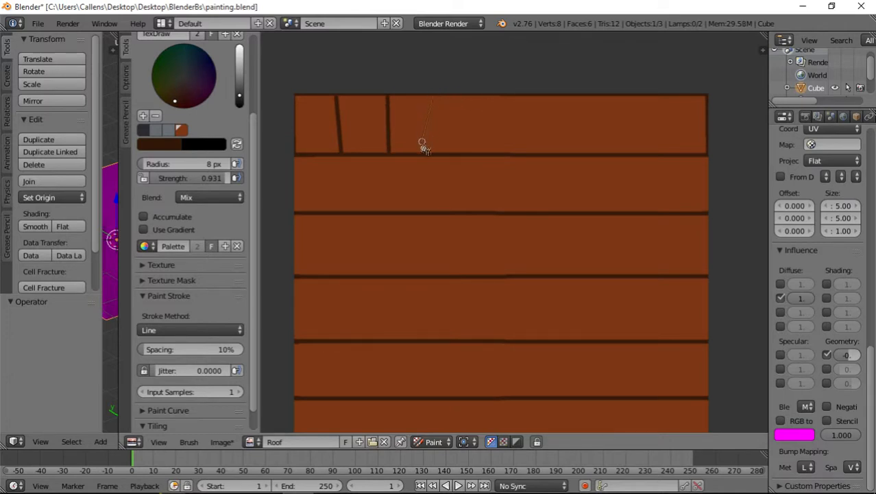
{"action": "left_click_drag", "start_coordinate": [424, 148], "coordinate": [469, 97]}
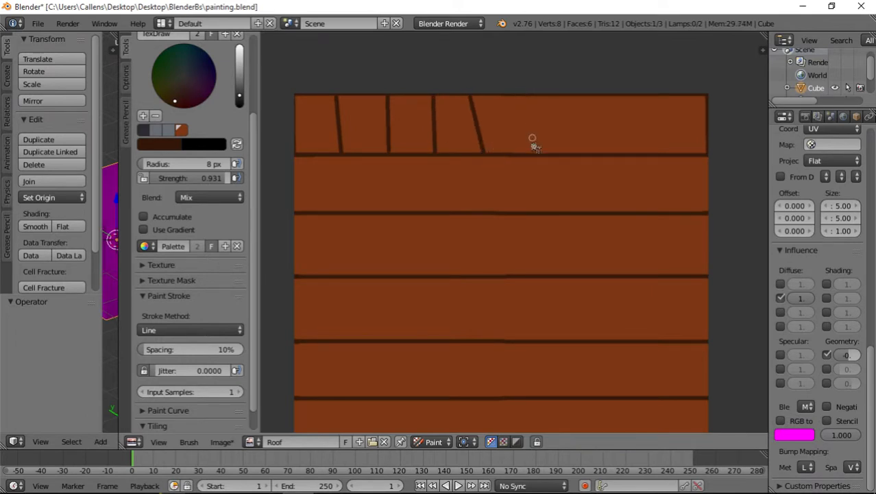
{"action": "left_click_drag", "start_coordinate": [532, 139], "coordinate": [568, 102]}
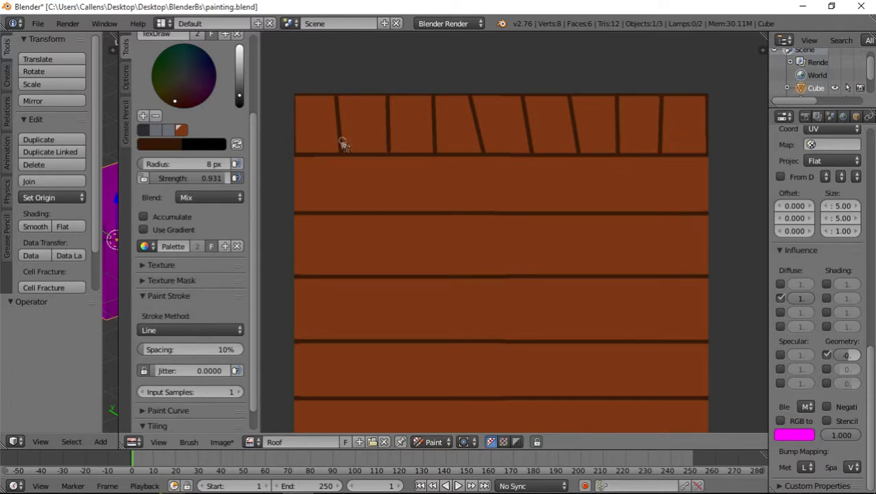
{"action": "mouse_move", "coordinate": [310, 199]}
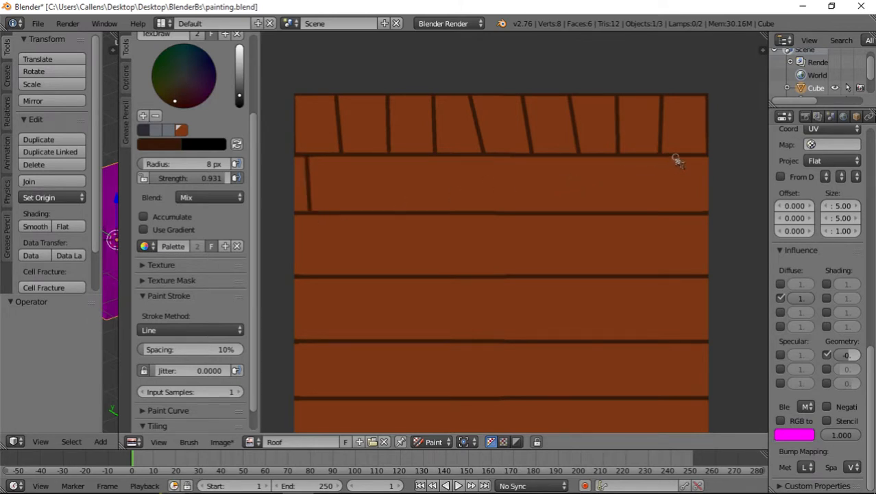
{"action": "mouse_move", "coordinate": [678, 217]}
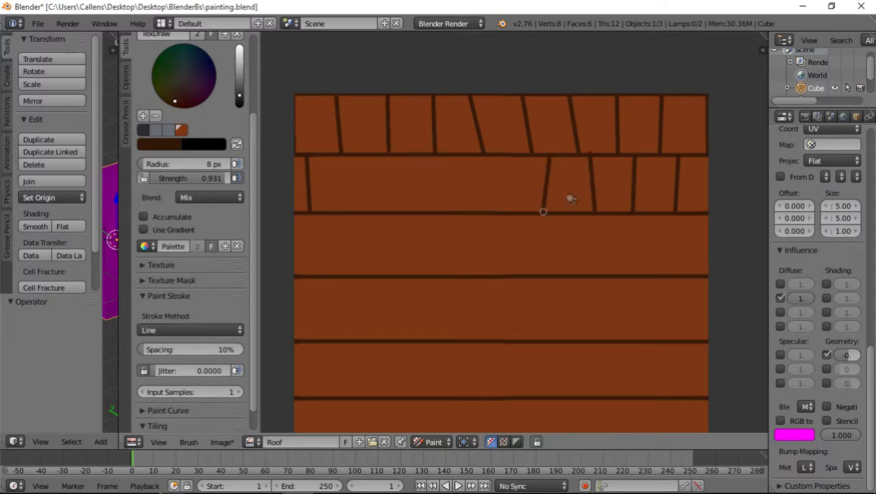
{"action": "mouse_move", "coordinate": [499, 173]}
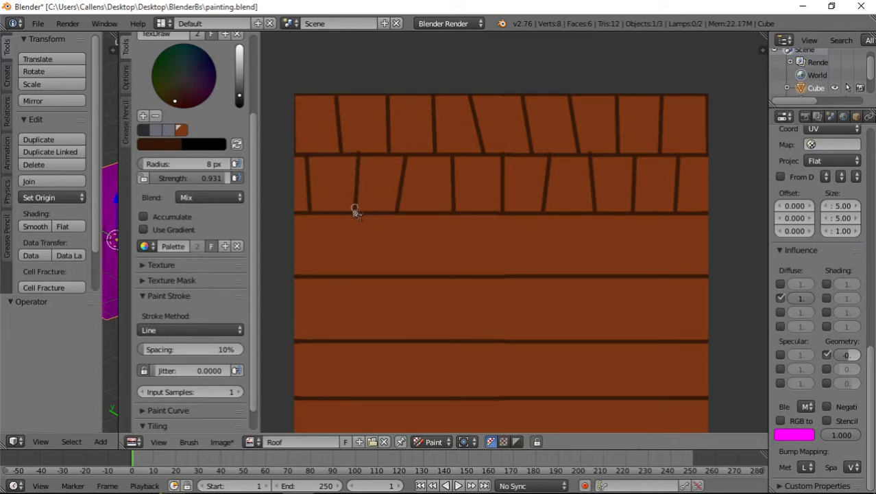
{"action": "mouse_move", "coordinate": [488, 185]}
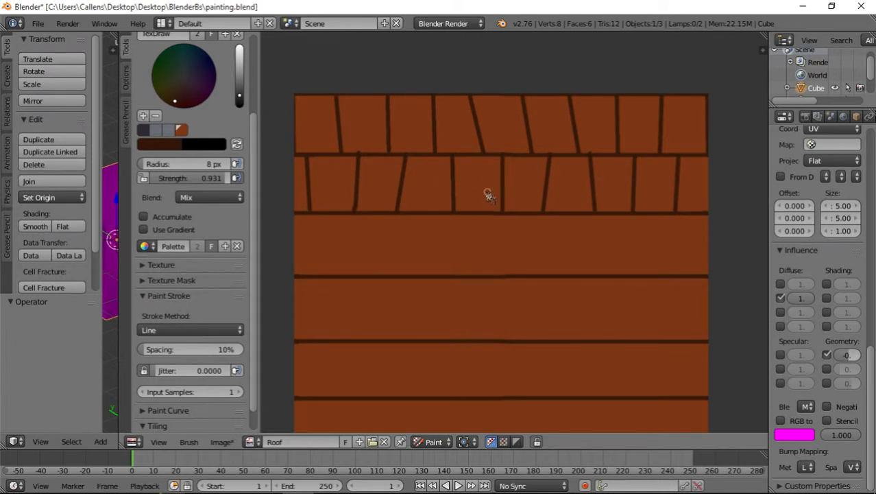
{"action": "mouse_move", "coordinate": [400, 181]}
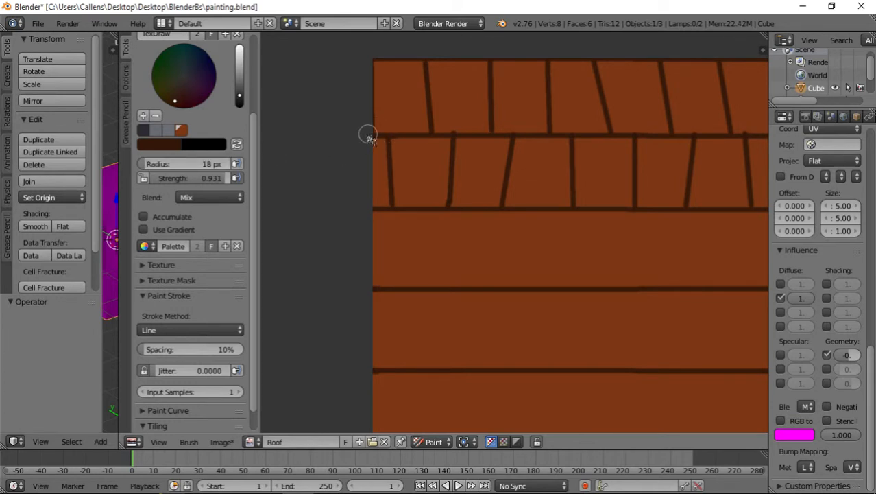
{"action": "mouse_move", "coordinate": [370, 136]}
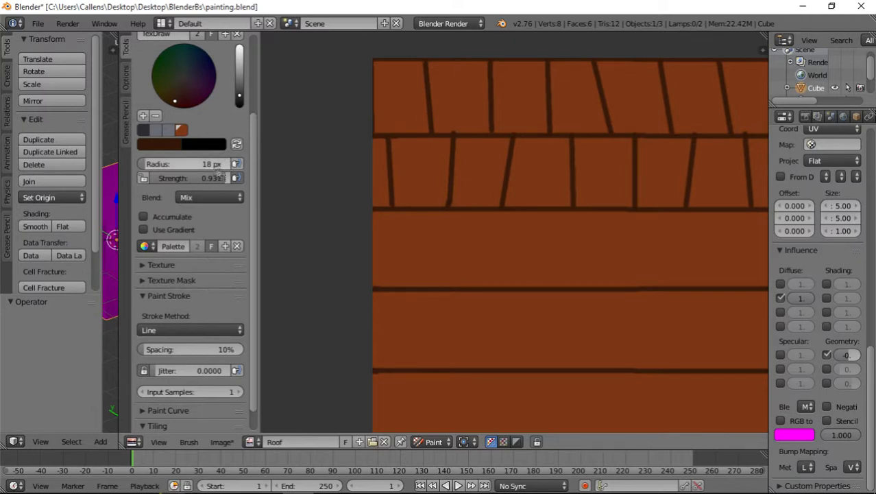
Lower the brush strength to about 0.14 for soft shadow painting.
{"action": "left_click_drag", "start_coordinate": [220, 178], "coordinate": [185, 179]}
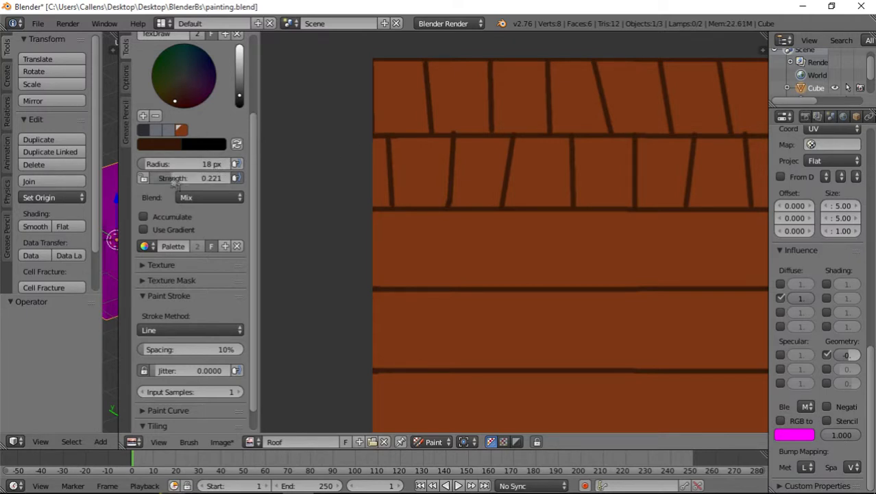
{"action": "mouse_move", "coordinate": [477, 176]}
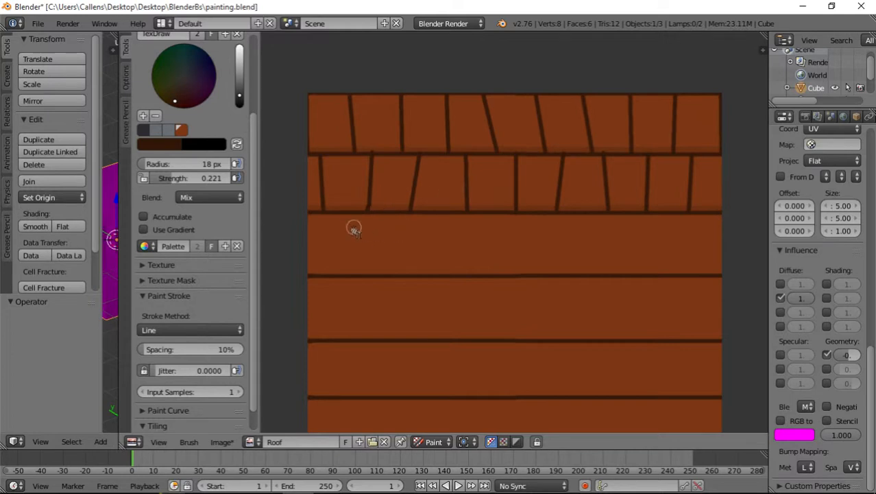
{"action": "mouse_move", "coordinate": [351, 168]}
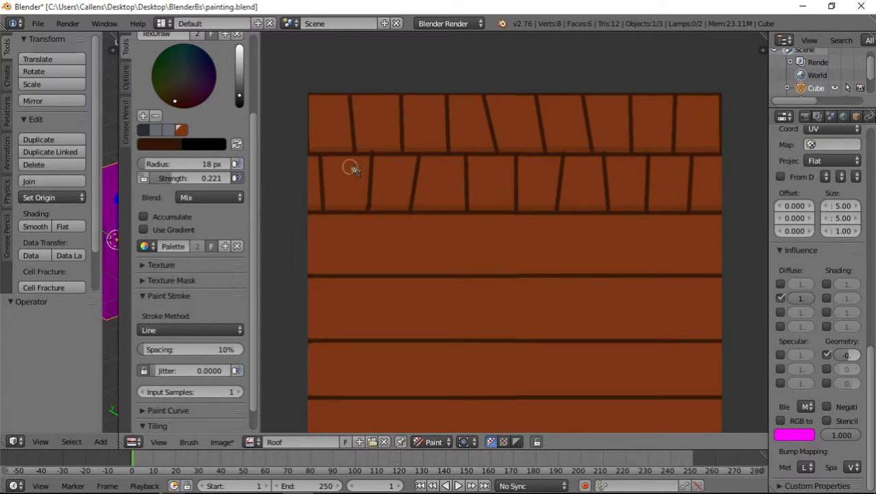
{"action": "mouse_move", "coordinate": [537, 189]}
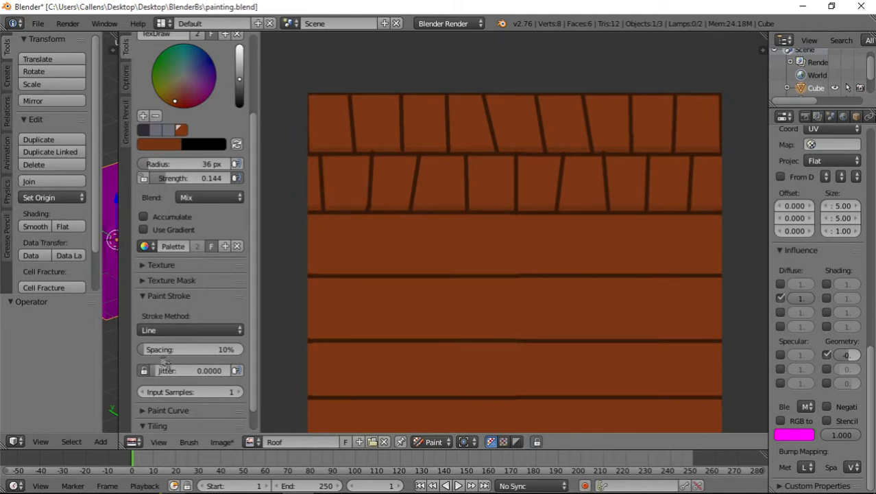
Switch the stroke method from Line to Space for soft shading along the tile lines.
{"action": "left_click", "coordinate": [189, 329]}
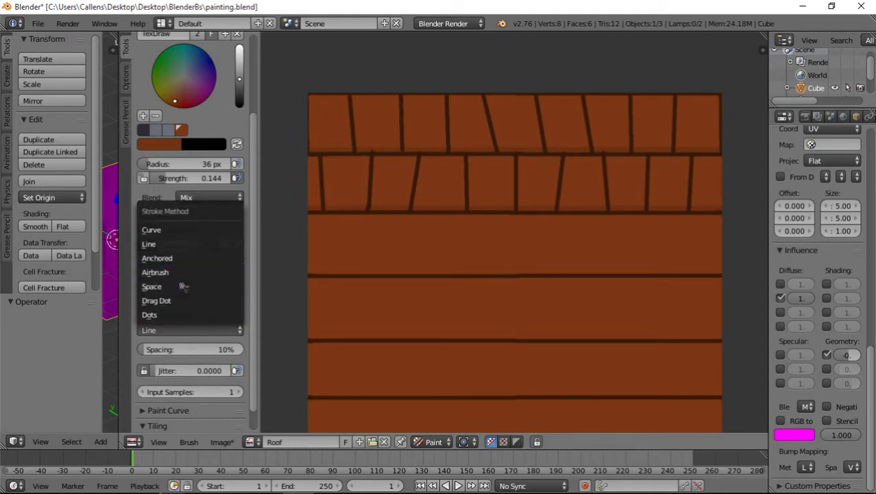
{"action": "left_click", "coordinate": [151, 287]}
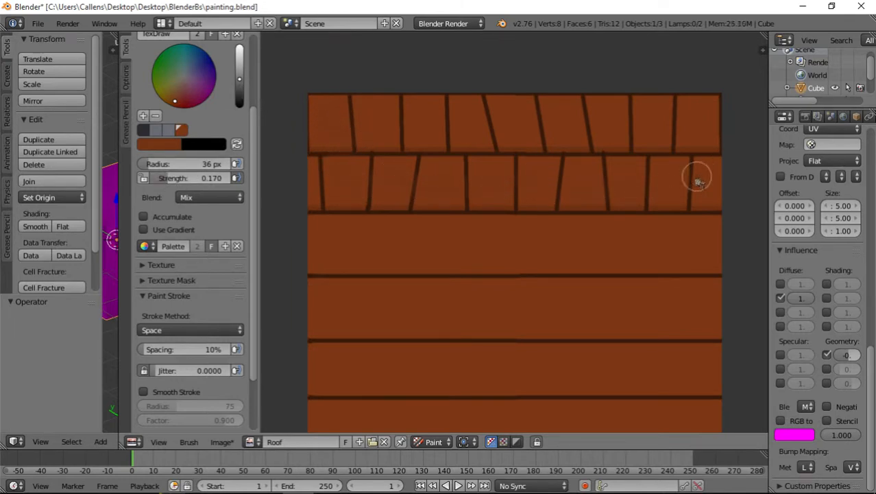
{"action": "mouse_move", "coordinate": [528, 125]}
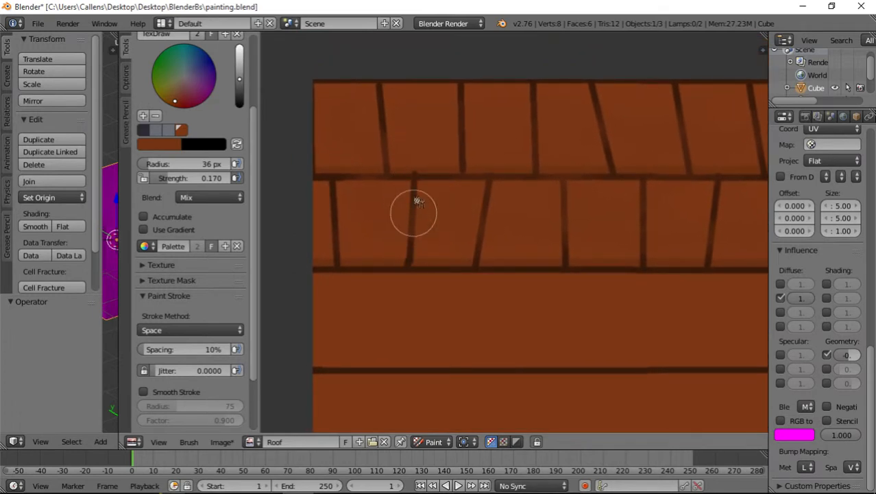
{"action": "mouse_move", "coordinate": [189, 102]}
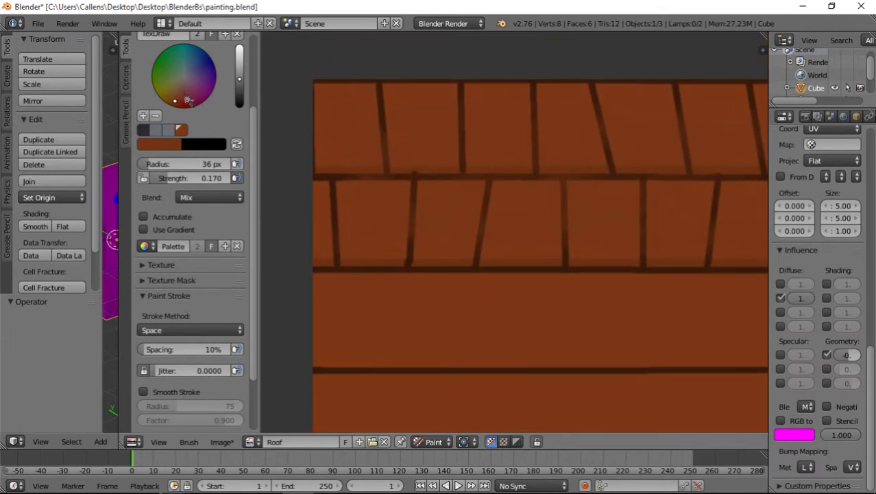
Scroll the Tool Shelf to reach the brush selector.
{"action": "scroll", "scroll_direction": "down", "scroll_amount": 3}
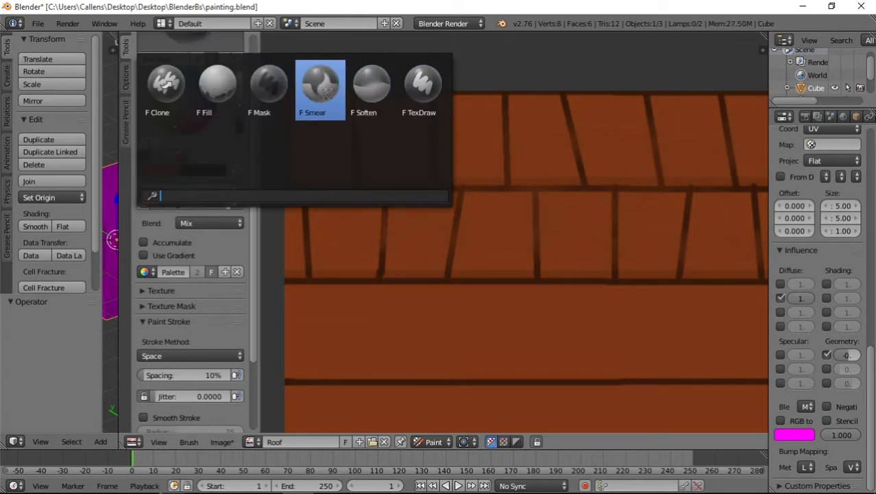
Pick the Smear brush and pull wood-grain streaks upward from the tile lines.
{"action": "left_click", "coordinate": [319, 85]}
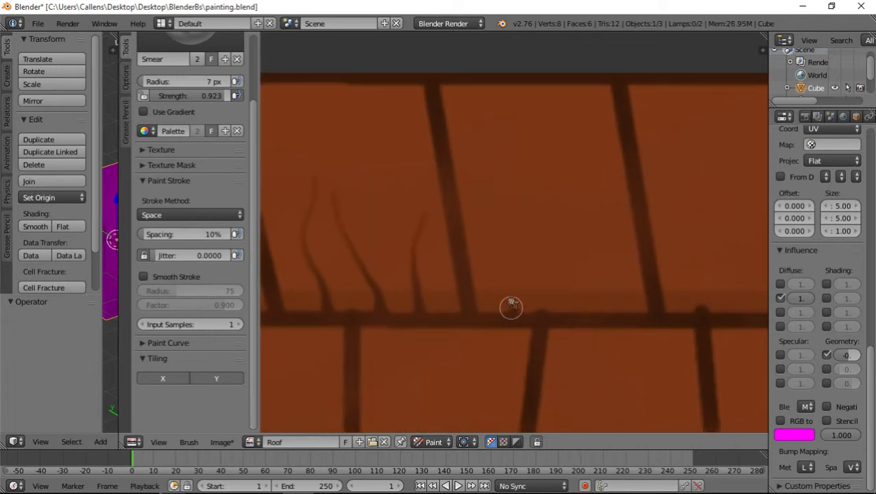
{"action": "mouse_move", "coordinate": [573, 266]}
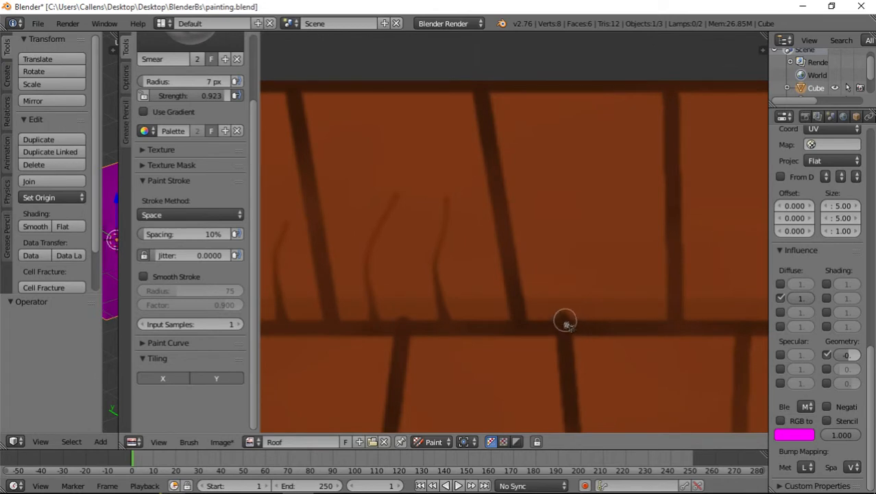
{"action": "left_click_drag", "start_coordinate": [565, 323], "coordinate": [616, 326]}
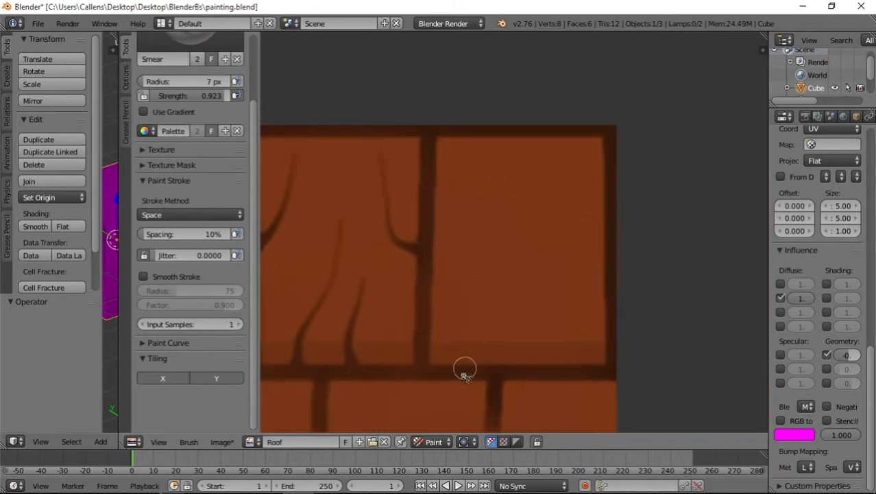
{"action": "left_click_drag", "start_coordinate": [465, 369], "coordinate": [538, 370]}
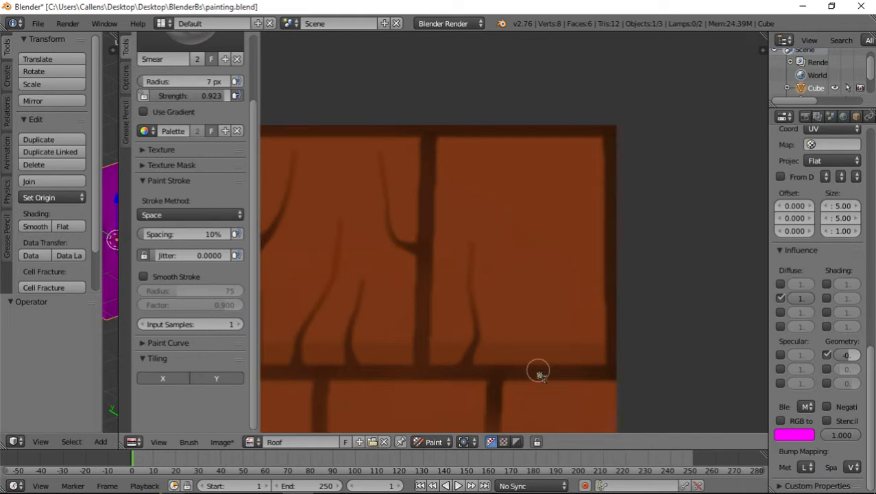
{"action": "left_click_drag", "start_coordinate": [538, 373], "coordinate": [499, 330]}
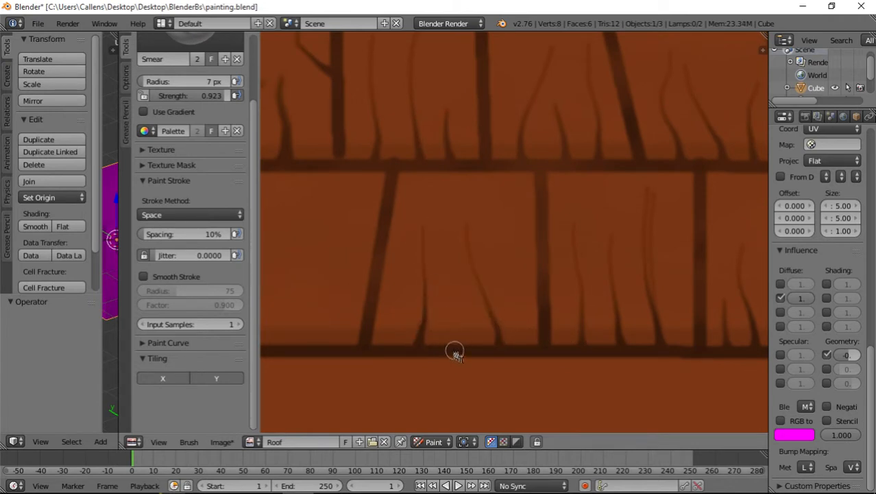
Smear the dark grain streaks along the lower tile row into the orange wood.
{"action": "left_click_drag", "start_coordinate": [456, 351], "coordinate": [426, 346]}
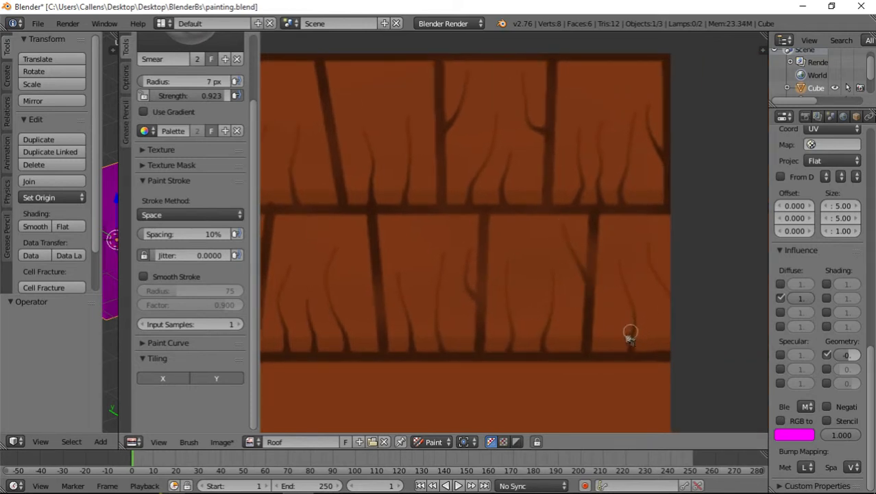
{"action": "scroll", "scroll_direction": "down", "scroll_amount": 3}
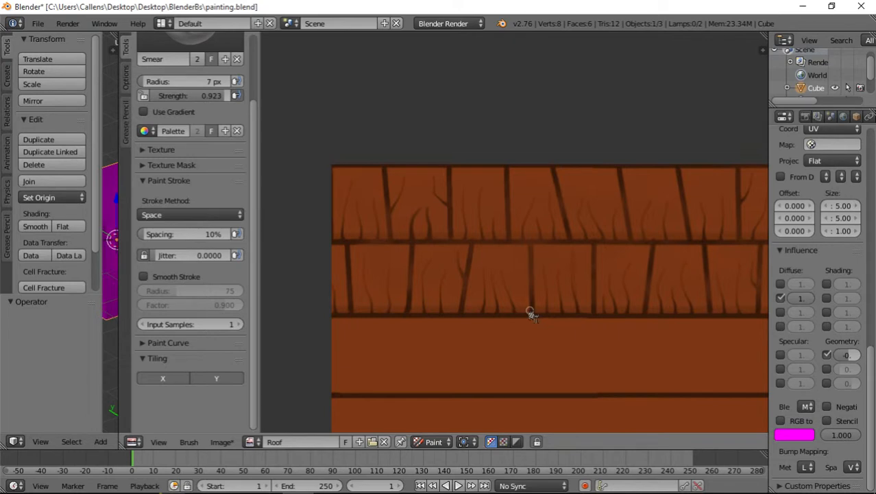
{"action": "mouse_move", "coordinate": [473, 318]}
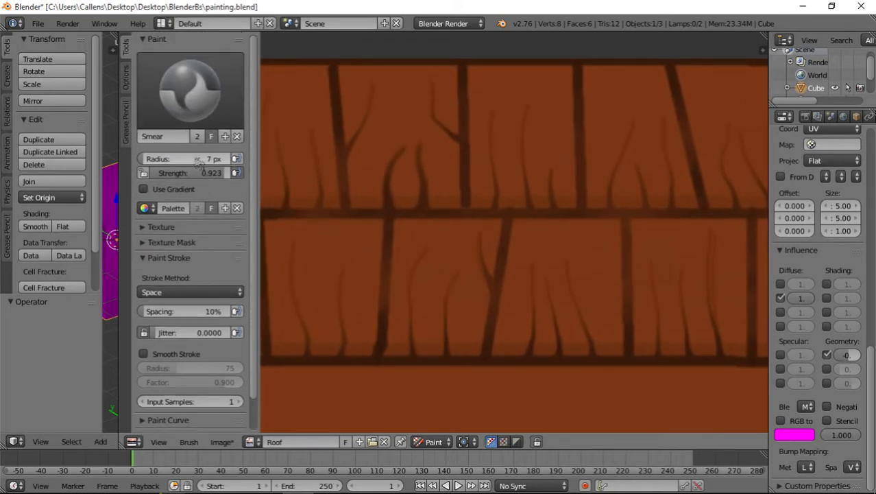
Switch to the TexDraw brush and paint a thin light-orange highlight along a grain line.
{"action": "left_click", "coordinate": [190, 89]}
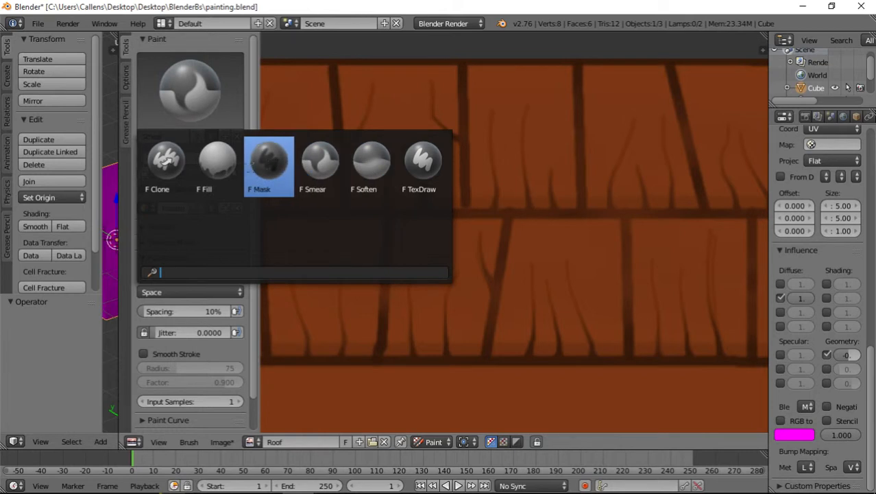
{"action": "left_click", "coordinate": [419, 162]}
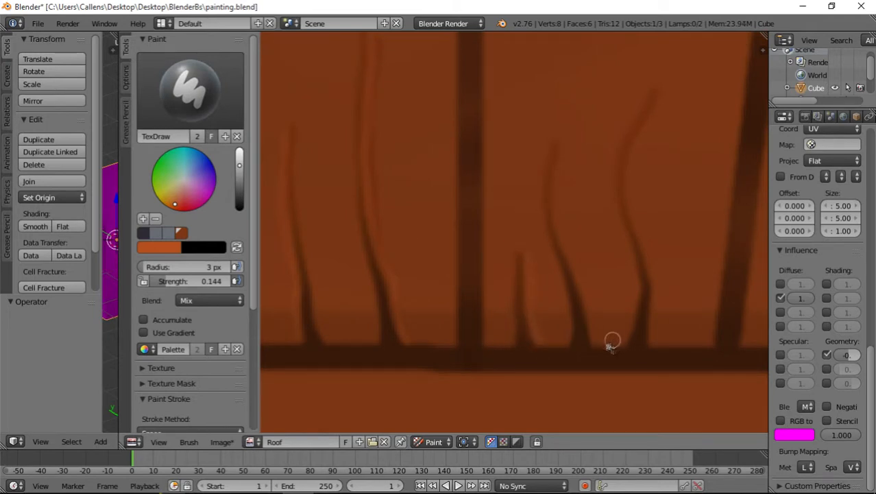
{"action": "mouse_move", "coordinate": [559, 217]}
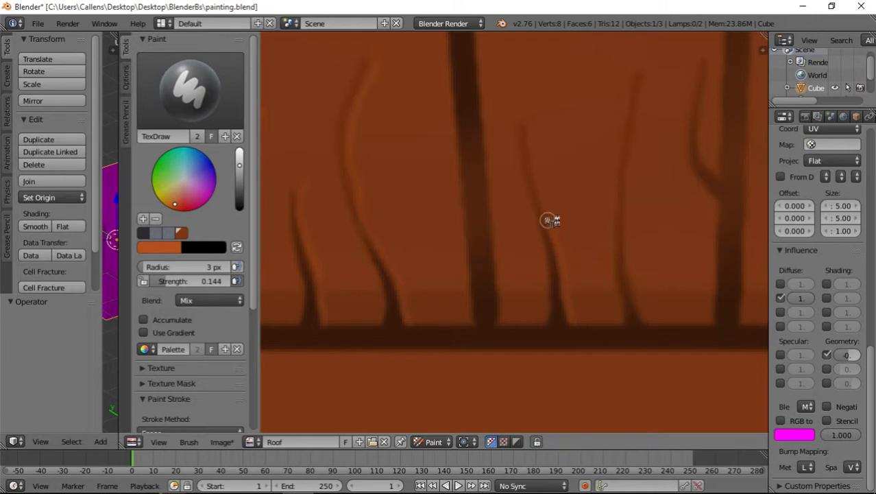
{"action": "left_click_drag", "start_coordinate": [549, 219], "coordinate": [519, 65]}
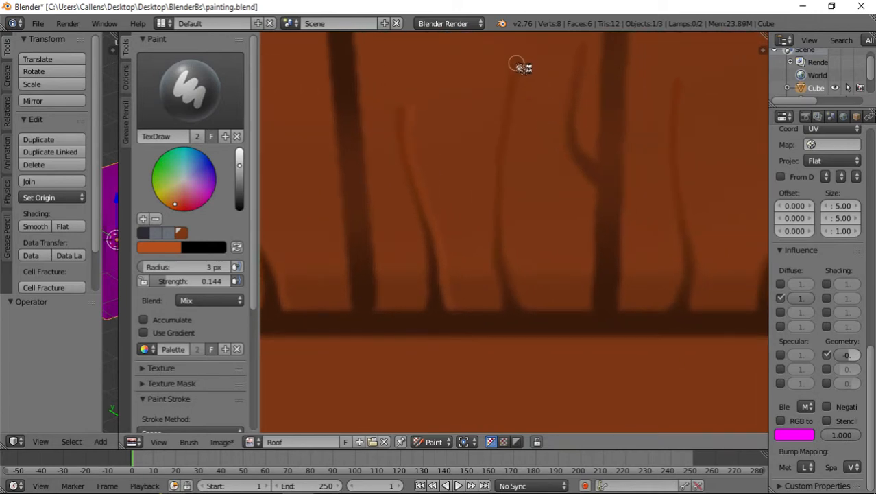
{"action": "mouse_move", "coordinate": [505, 225]}
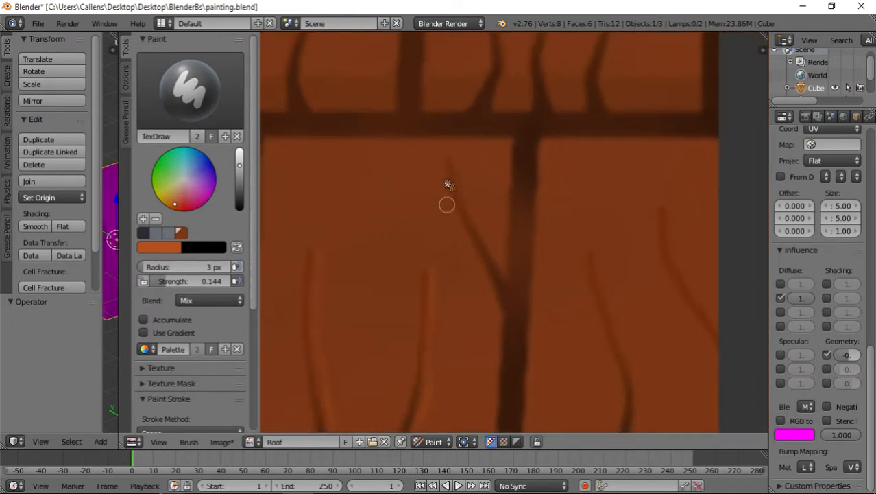
{"action": "mouse_move", "coordinate": [478, 226]}
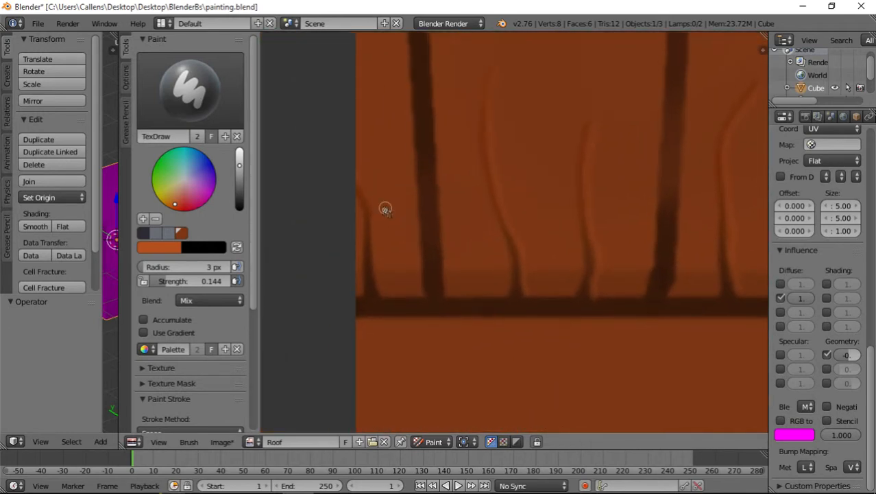
{"action": "mouse_move", "coordinate": [376, 242]}
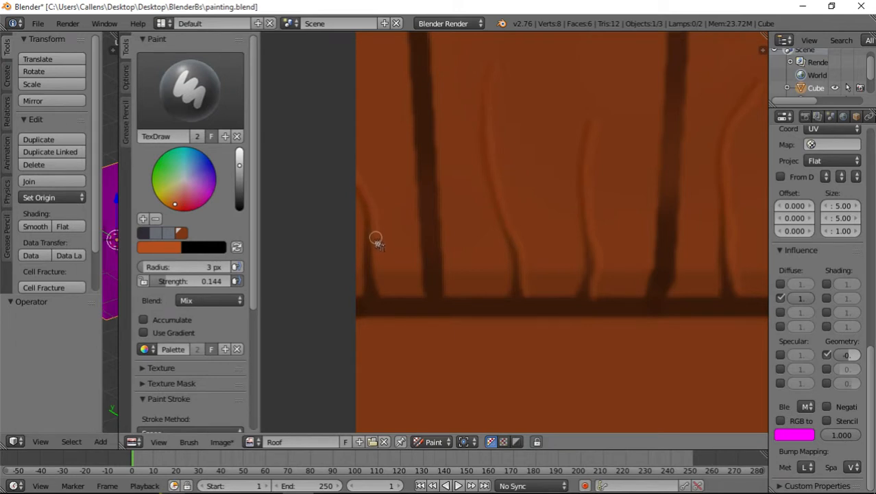
{"action": "mouse_move", "coordinate": [491, 159]}
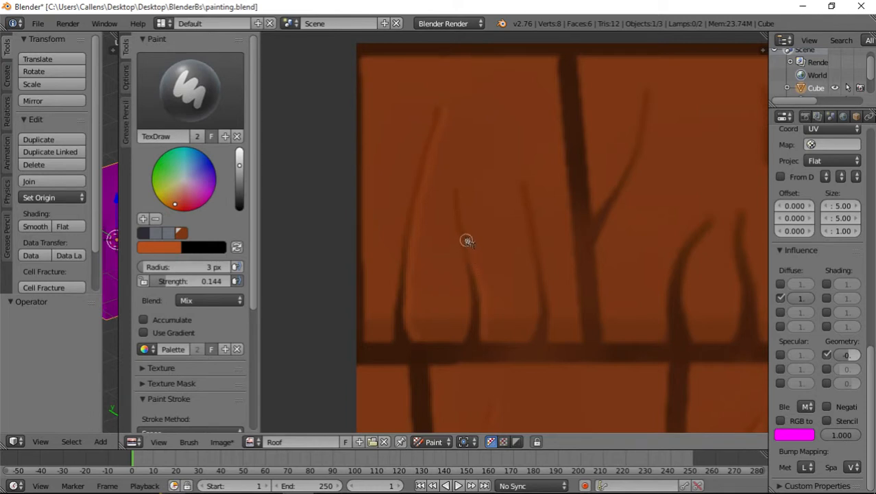
{"action": "mouse_move", "coordinate": [537, 242]}
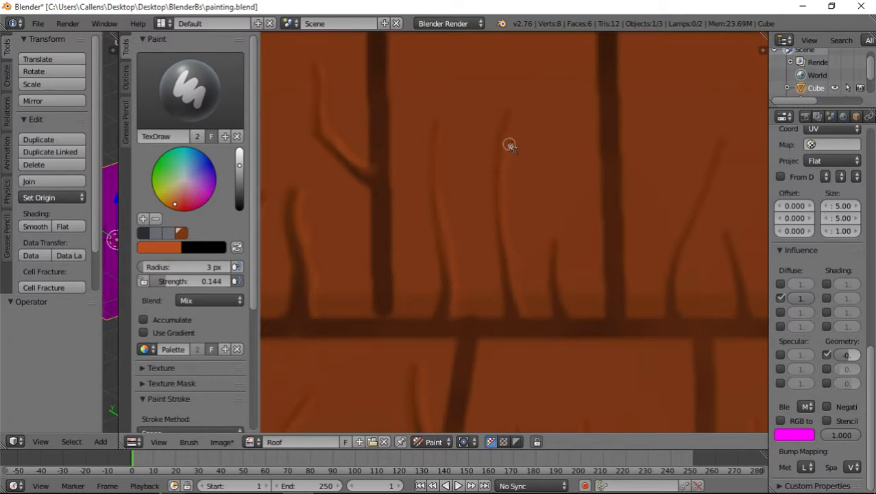
{"action": "mouse_move", "coordinate": [563, 296]}
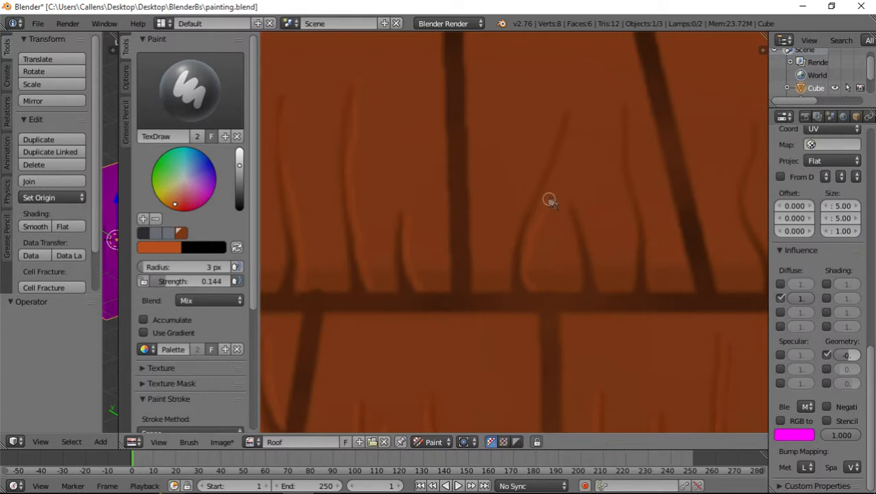
{"action": "mouse_move", "coordinate": [582, 219]}
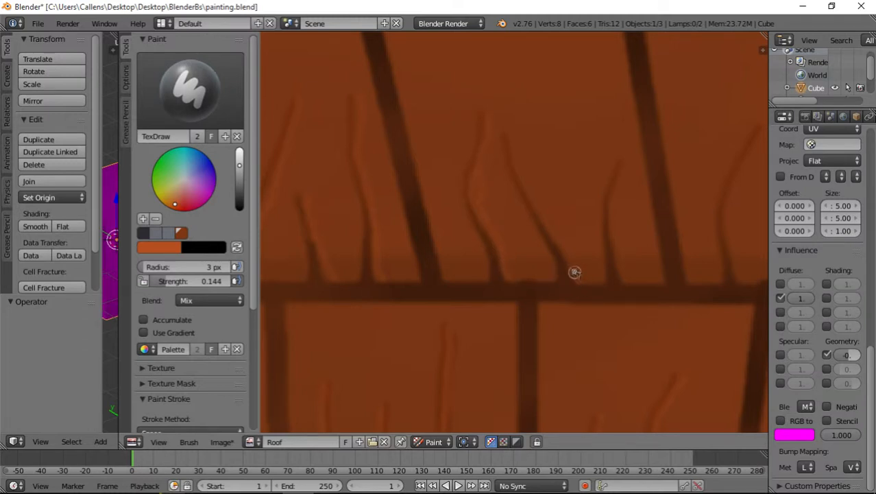
{"action": "mouse_move", "coordinate": [556, 198]}
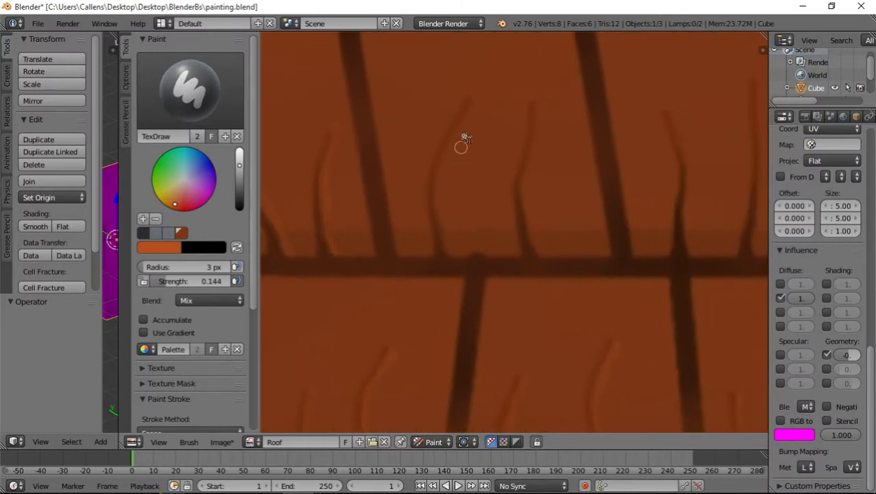
{"action": "mouse_move", "coordinate": [439, 212]}
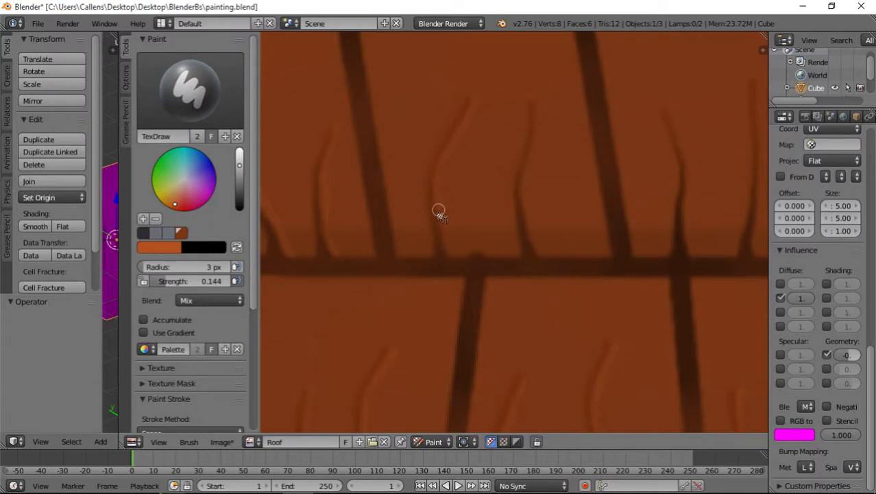
{"action": "mouse_move", "coordinate": [528, 218]}
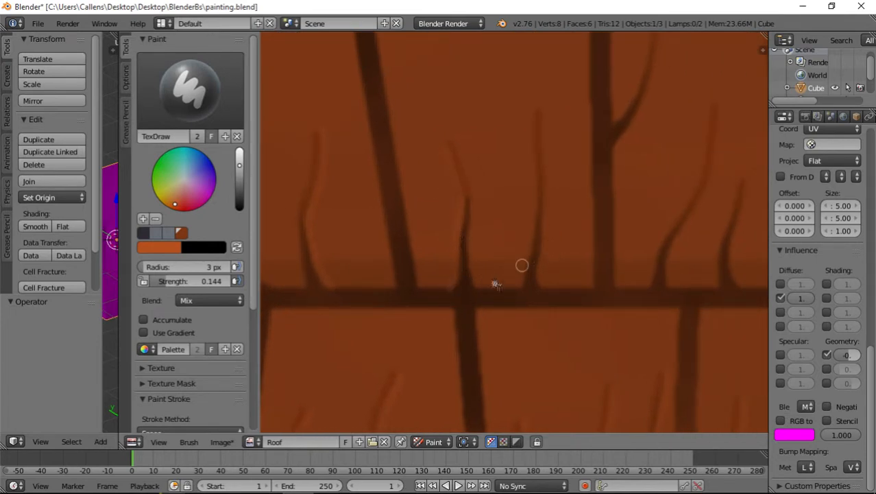
{"action": "mouse_move", "coordinate": [536, 220]}
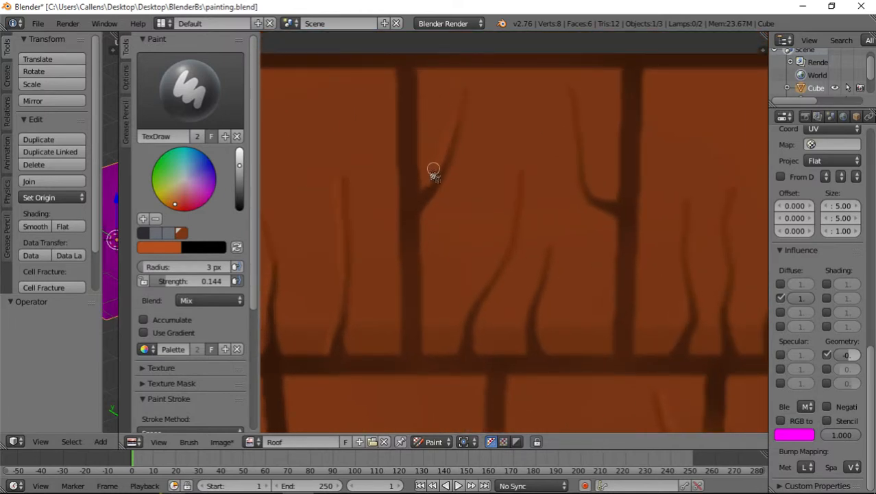
{"action": "mouse_move", "coordinate": [583, 145]}
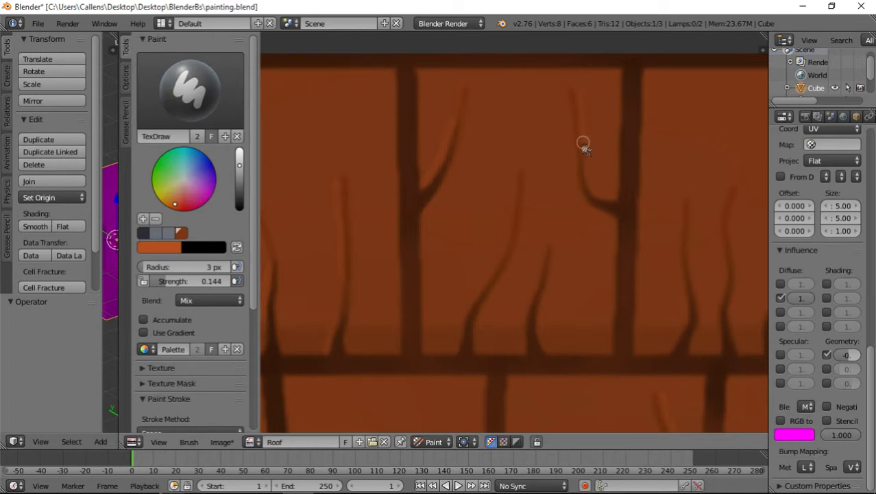
{"action": "mouse_move", "coordinate": [536, 269]}
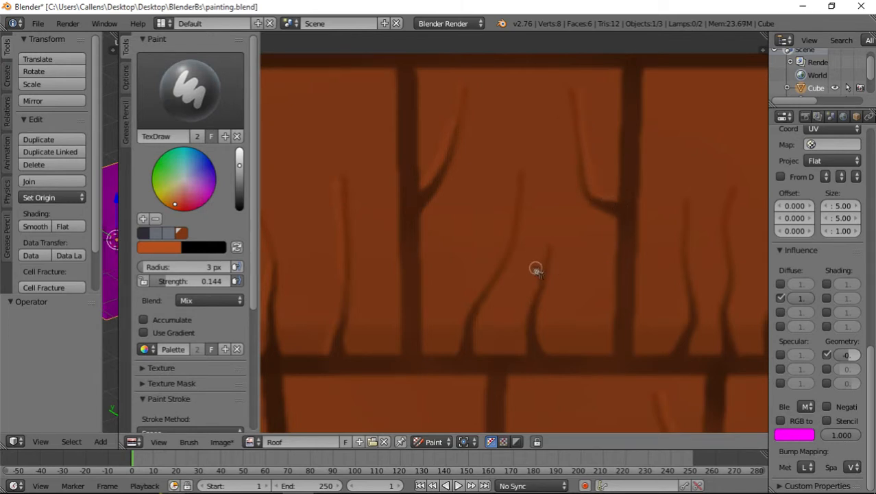
{"action": "mouse_move", "coordinate": [524, 340]}
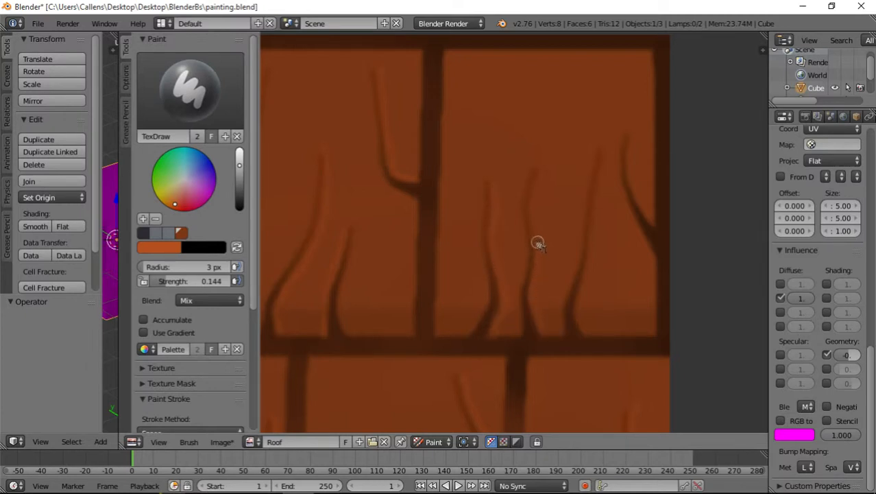
{"action": "mouse_move", "coordinate": [609, 155]}
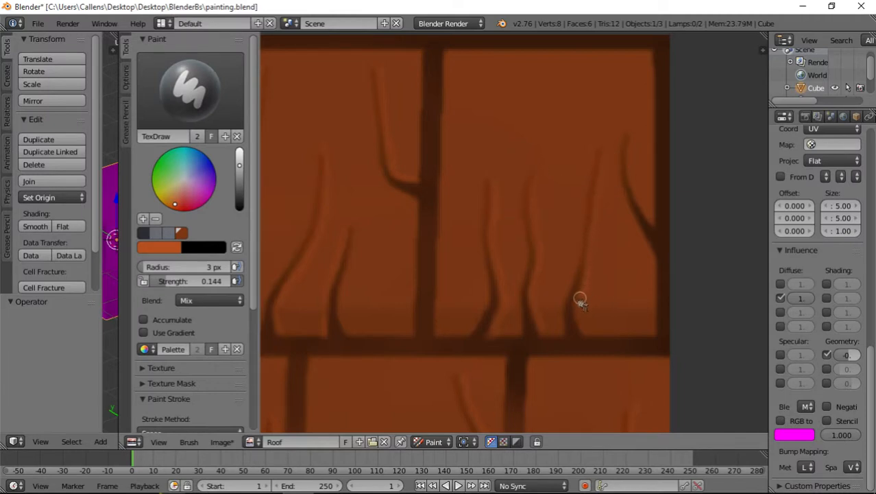
{"action": "mouse_move", "coordinate": [652, 219]}
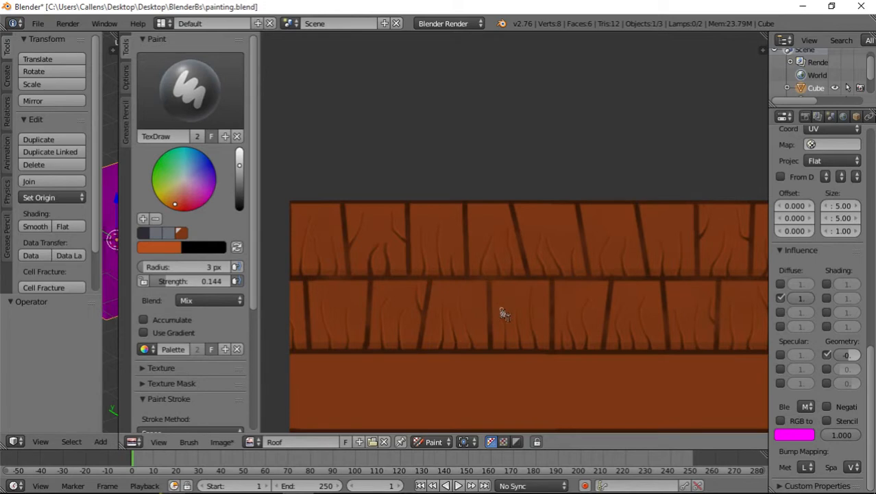
{"action": "mouse_move", "coordinate": [615, 314]}
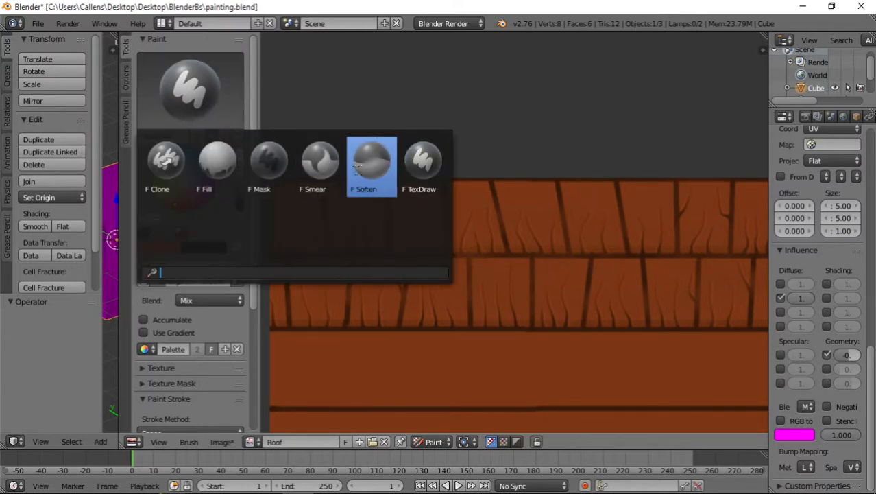
Select the TexDraw brush and raise its strength to about 0.238.
{"action": "left_click", "coordinate": [423, 162]}
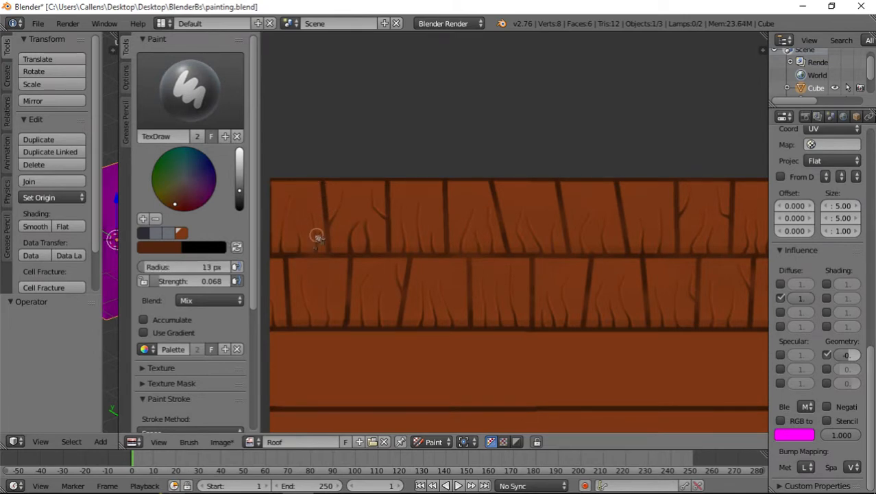
{"action": "mouse_move", "coordinate": [321, 184]}
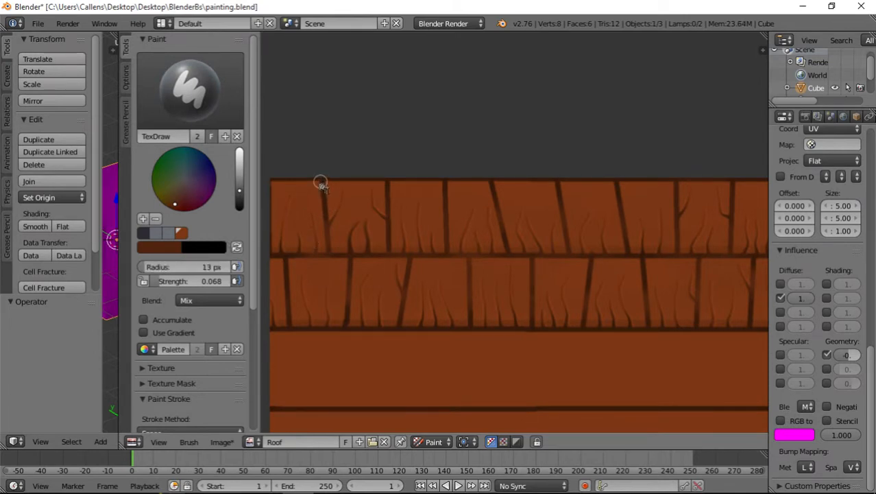
{"action": "mouse_move", "coordinate": [371, 227]}
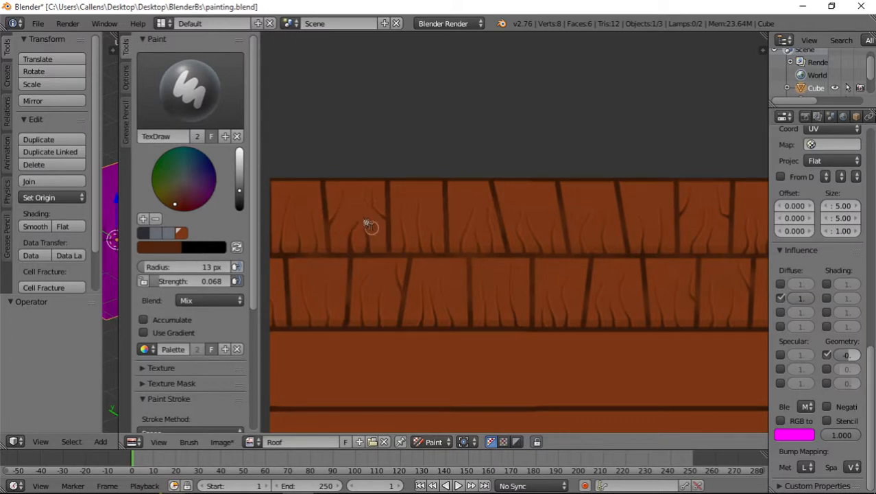
{"action": "mouse_move", "coordinate": [332, 171]}
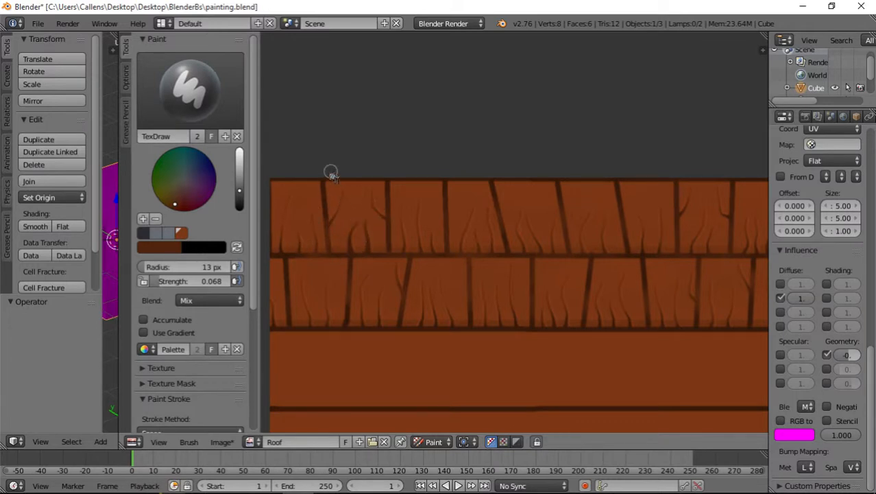
{"action": "mouse_move", "coordinate": [340, 258]}
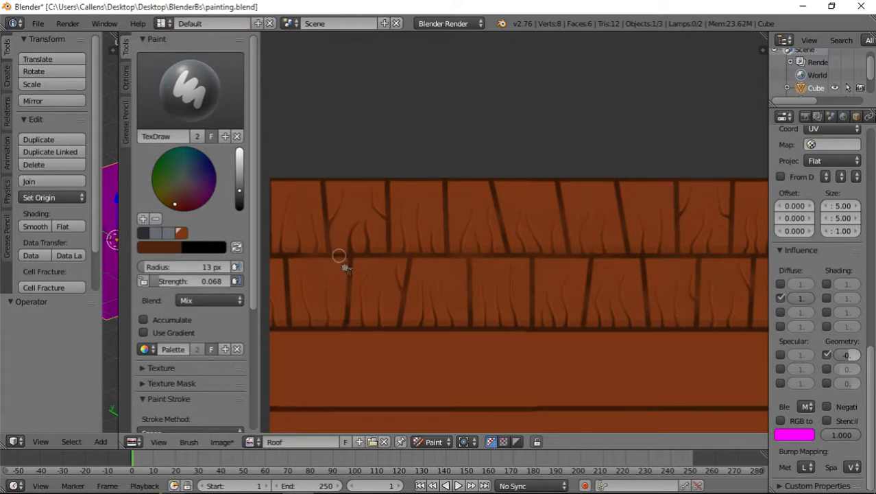
{"action": "mouse_move", "coordinate": [338, 256]}
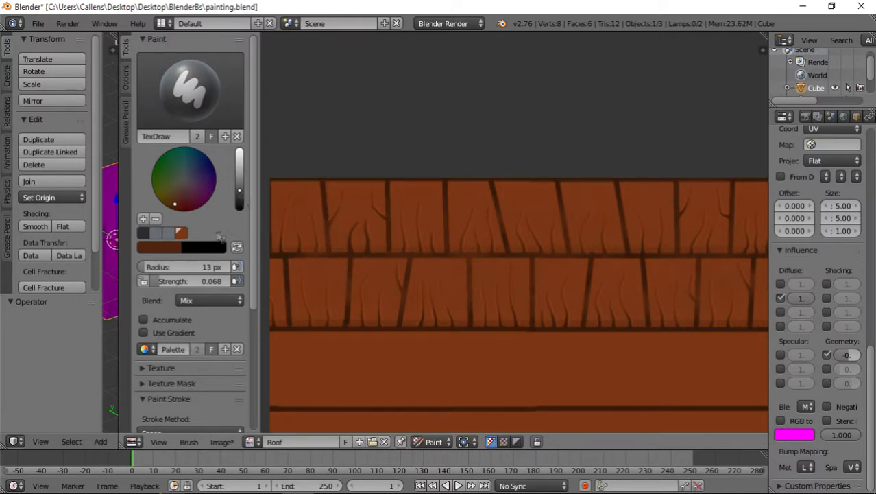
{"action": "left_click_drag", "start_coordinate": [179, 279], "coordinate": [205, 280]}
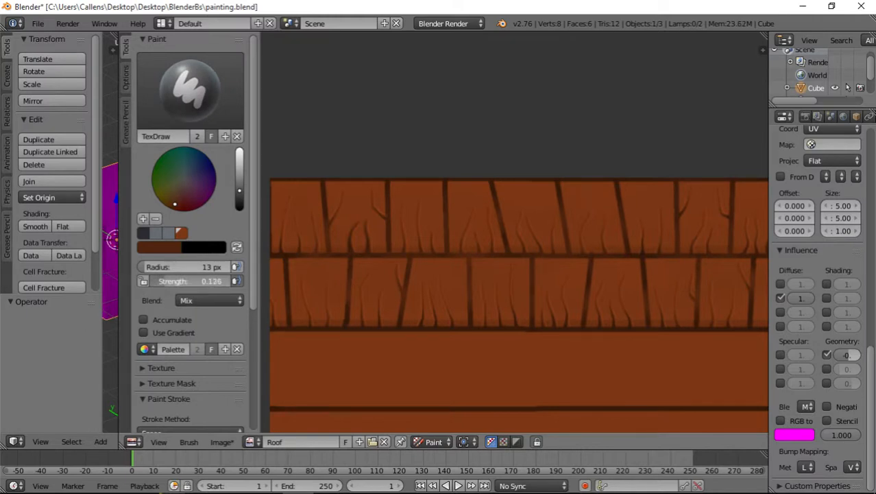
{"action": "scroll", "scroll_direction": "down", "scroll_amount": 3}
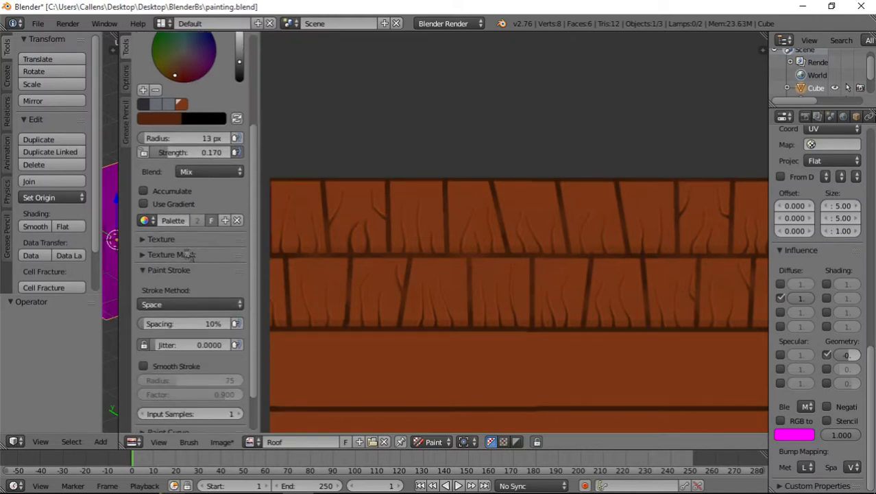
{"action": "scroll", "scroll_direction": "down", "scroll_amount": 3}
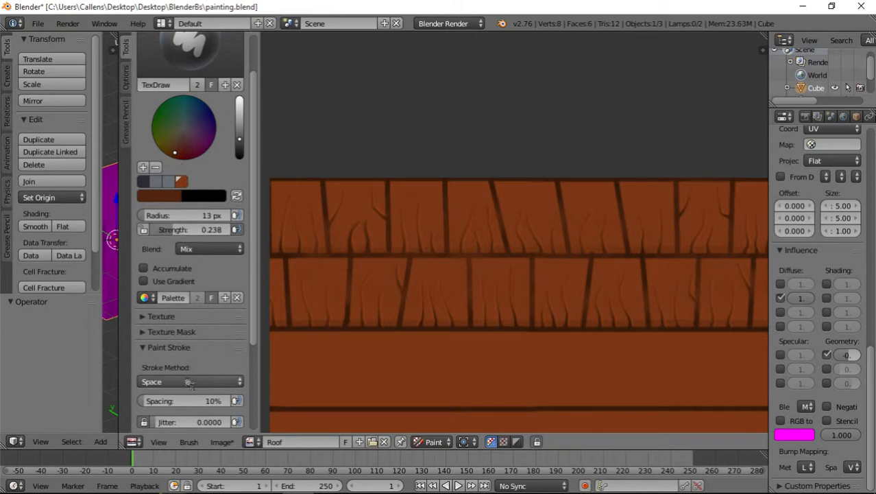
Change the brush Stroke Method from Space to Line.
{"action": "left_click", "coordinate": [191, 381]}
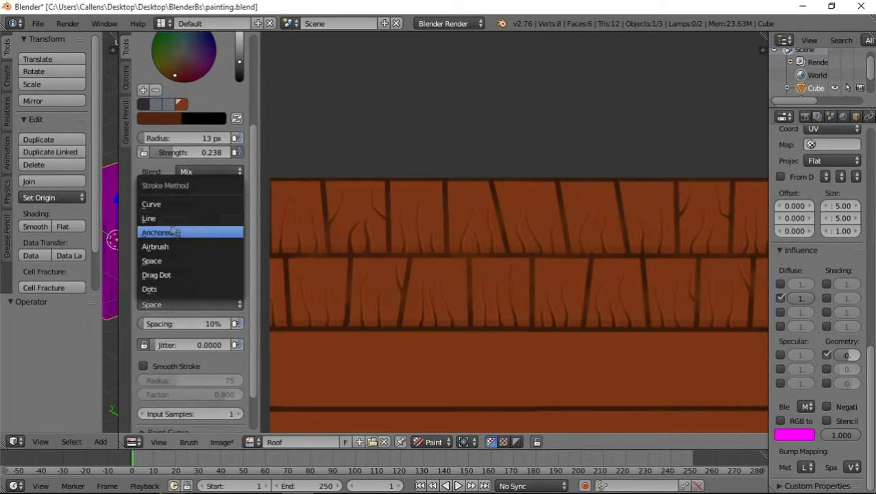
{"action": "left_click", "coordinate": [148, 218]}
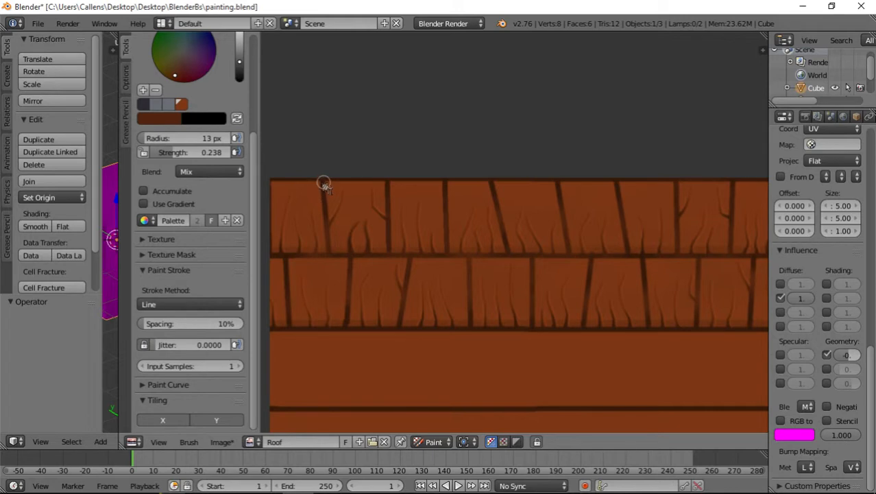
{"action": "left_click_drag", "start_coordinate": [323, 184], "coordinate": [331, 252]}
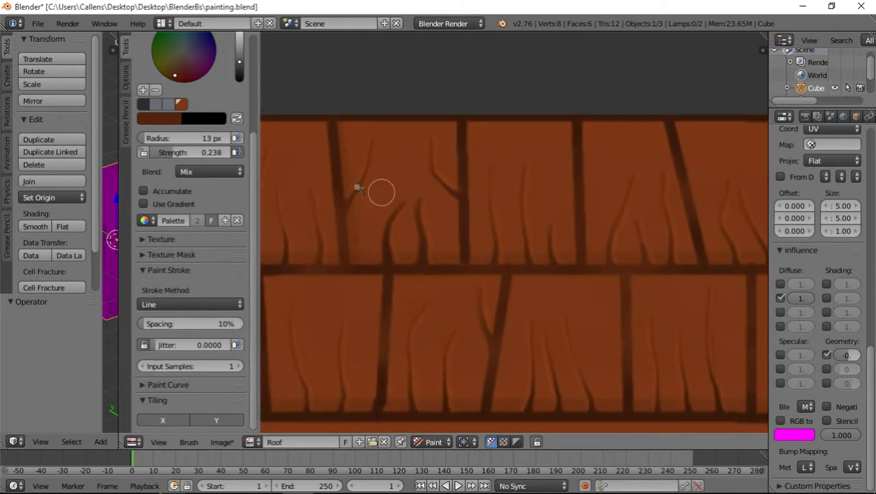
Raise the brush strength to 0.341 and enlarge its radius to about 18 px.
{"action": "left_click_drag", "start_coordinate": [192, 151], "coordinate": [206, 151]}
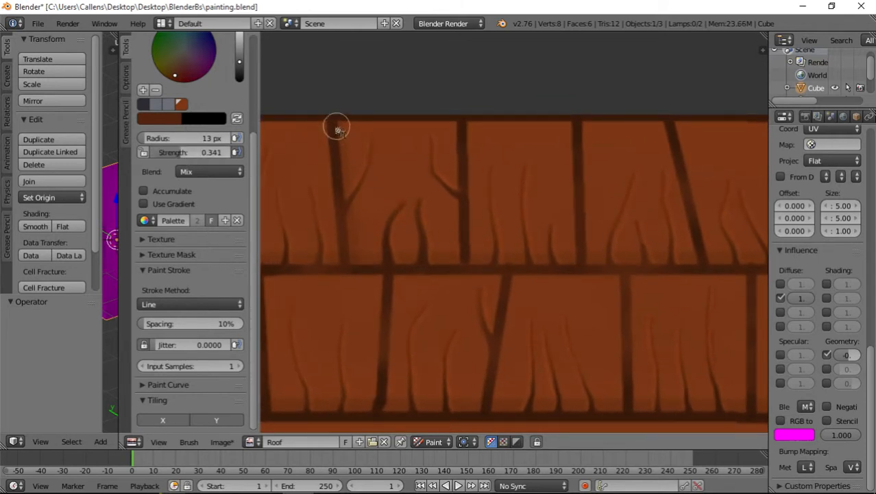
{"action": "left_click_drag", "start_coordinate": [336, 129], "coordinate": [439, 283]}
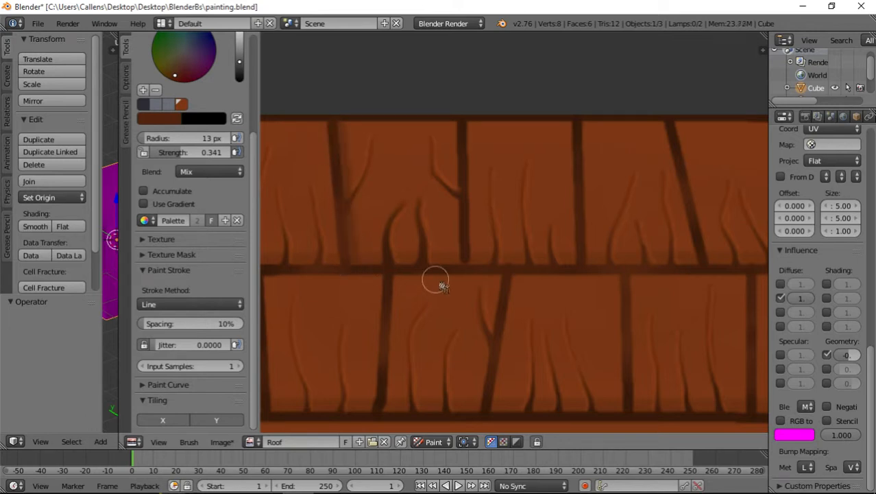
{"action": "mouse_move", "coordinate": [459, 126]}
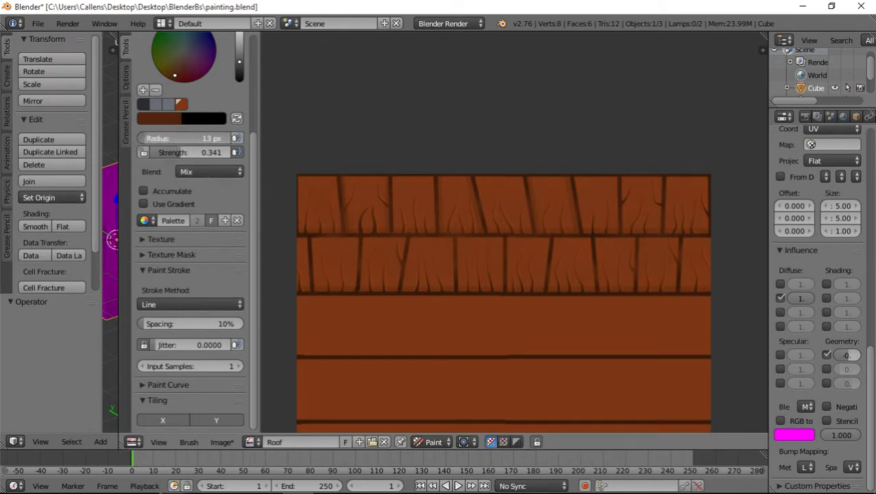
{"action": "left_click_drag", "start_coordinate": [189, 137], "coordinate": [212, 138]}
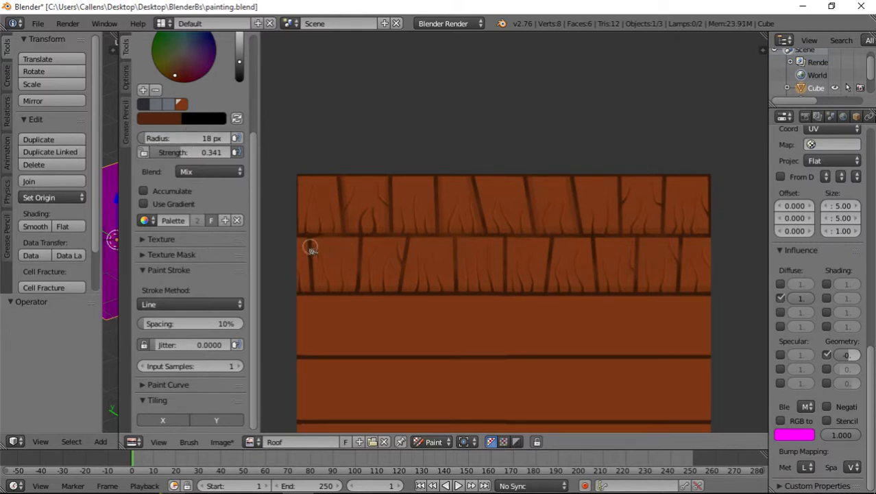
{"action": "mouse_move", "coordinate": [299, 234]}
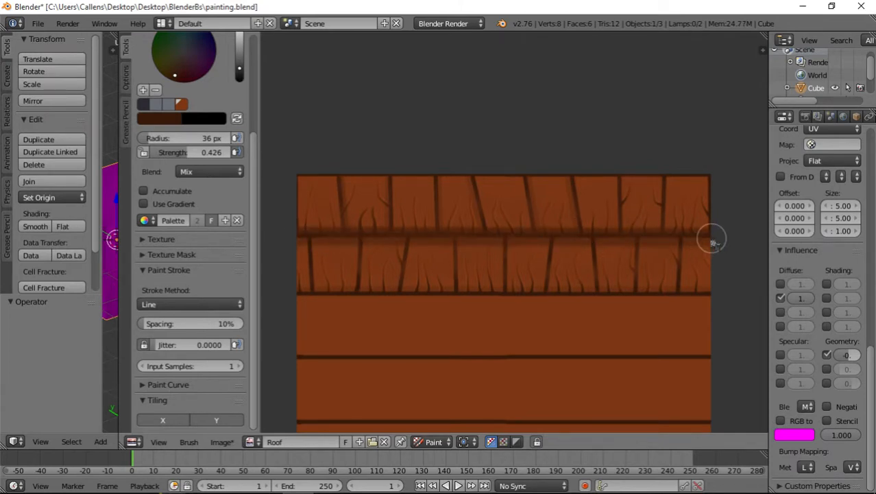
{"action": "mouse_move", "coordinate": [299, 309]}
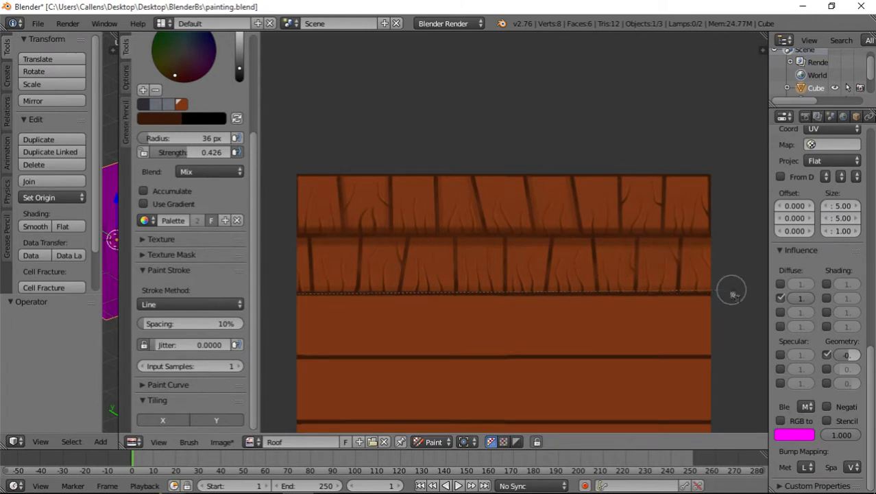
{"action": "mouse_move", "coordinate": [720, 299]}
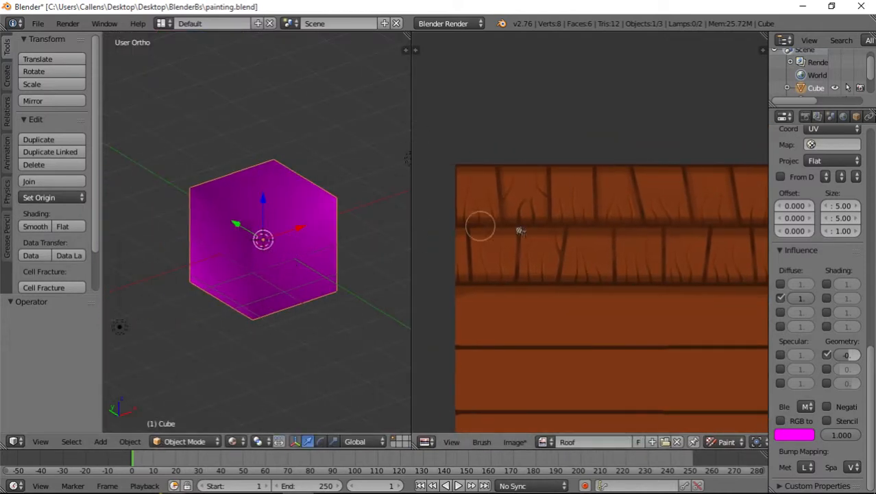
{"action": "mouse_move", "coordinate": [534, 240]}
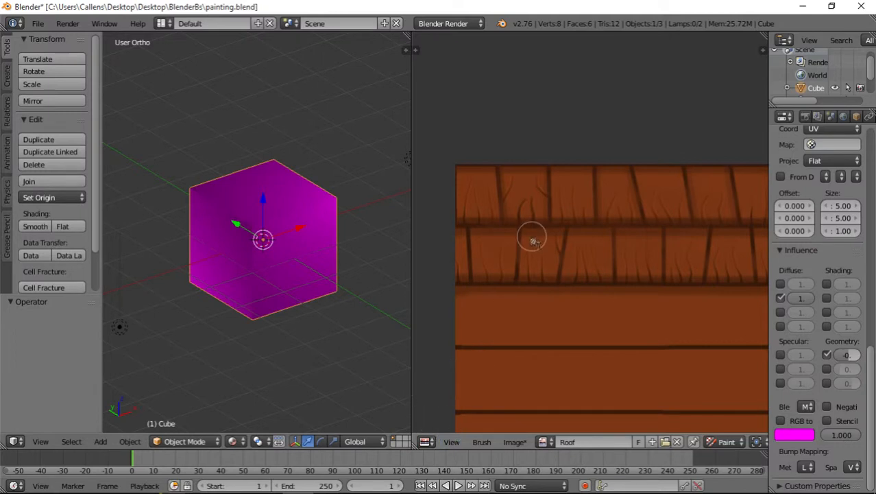
{"action": "mouse_move", "coordinate": [536, 279]}
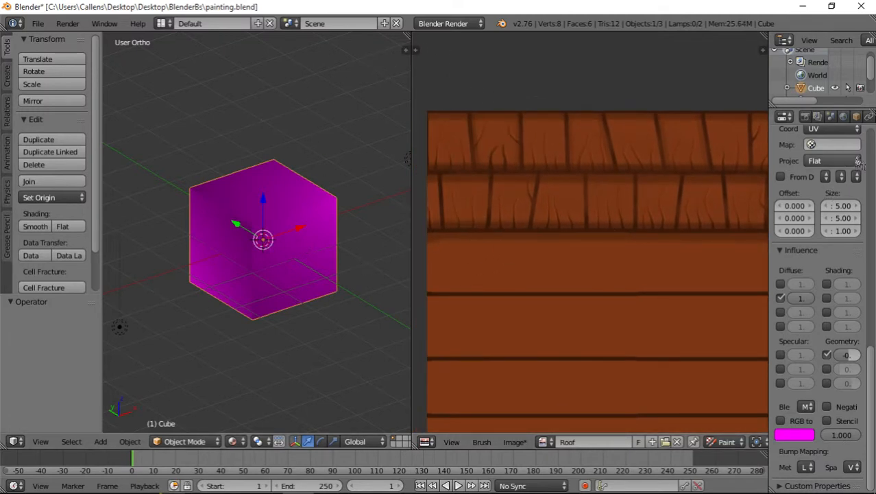
Visit the cube's Material settings, then return to its Texture settings and set up the image texture panel.
{"action": "left_click", "coordinate": [848, 116]}
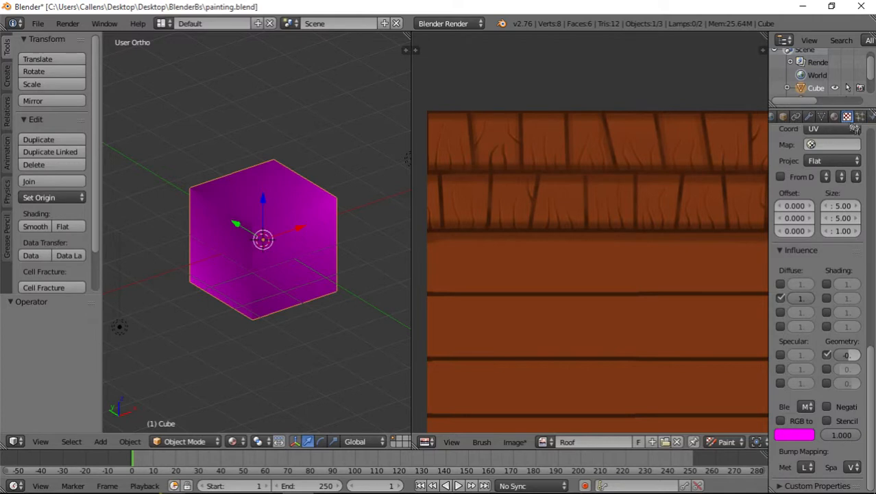
{"action": "left_click", "coordinate": [821, 116]}
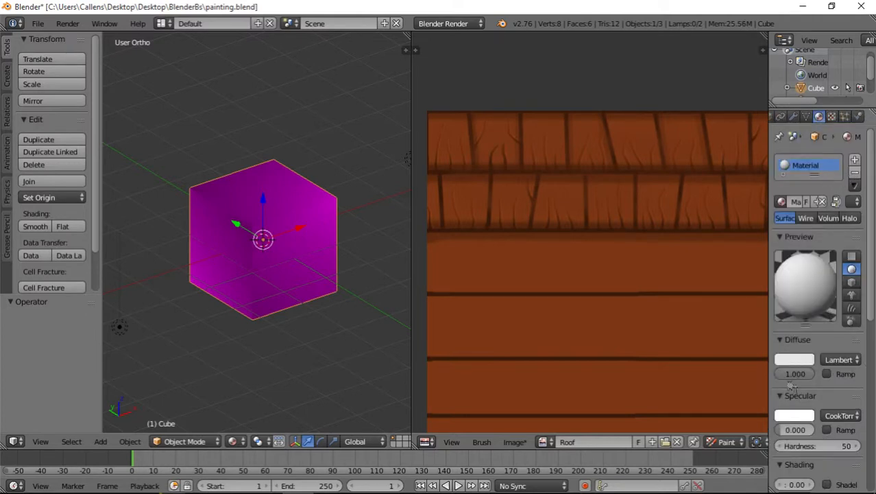
{"action": "left_click", "coordinate": [832, 115]}
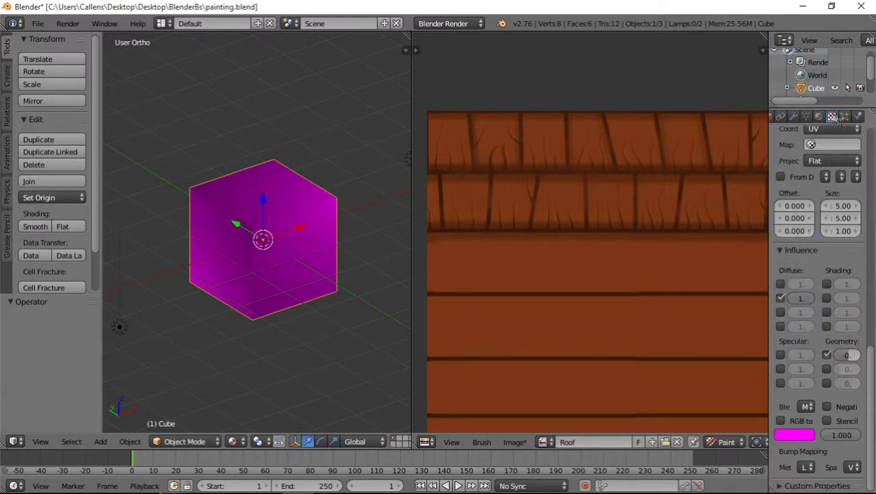
{"action": "scroll", "scroll_direction": "up", "scroll_amount": 3}
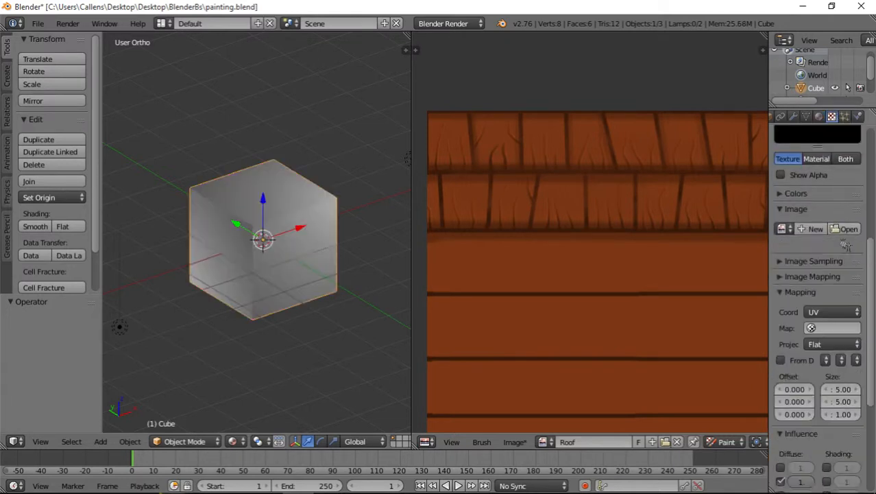
{"action": "left_click", "coordinate": [849, 228]}
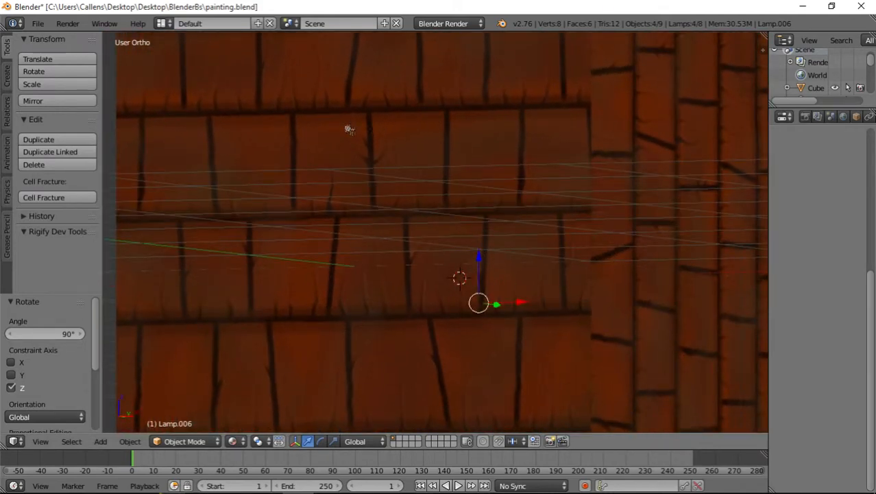
{"action": "mouse_move", "coordinate": [428, 121]}
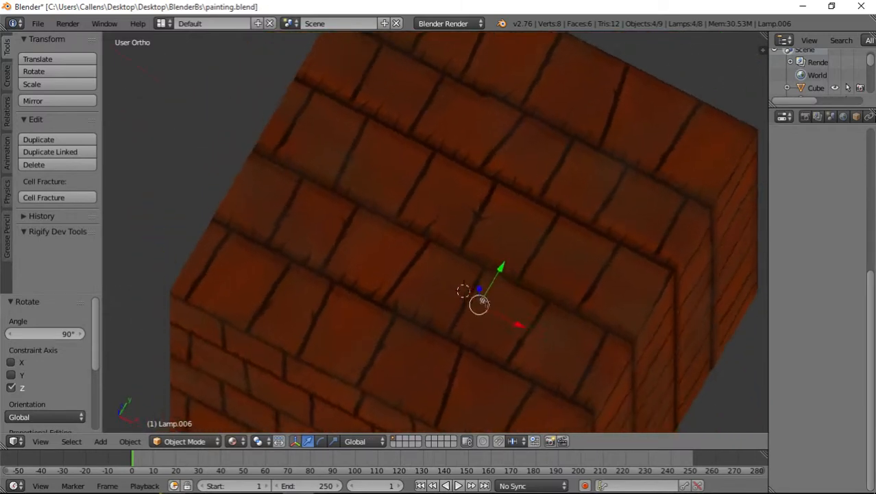
Orbit around the cube to inspect the applied roof-tile texture.
{"action": "left_click_drag", "start_coordinate": [480, 302], "coordinate": [487, 302]}
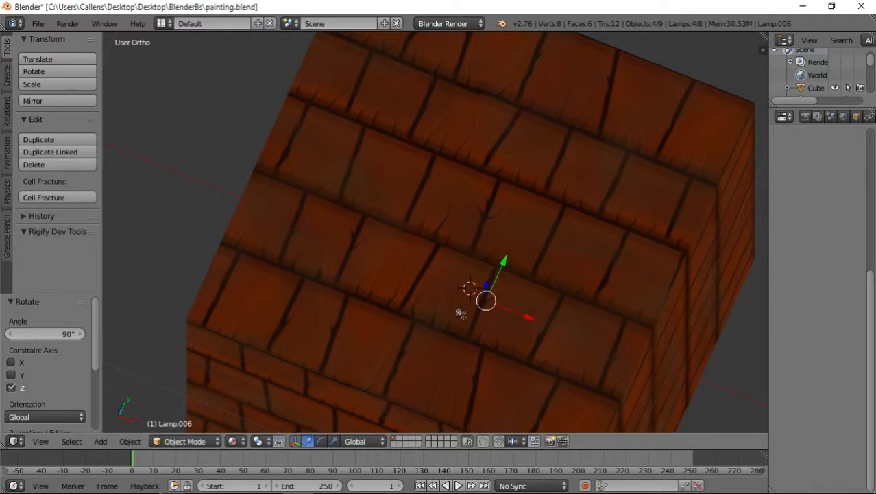